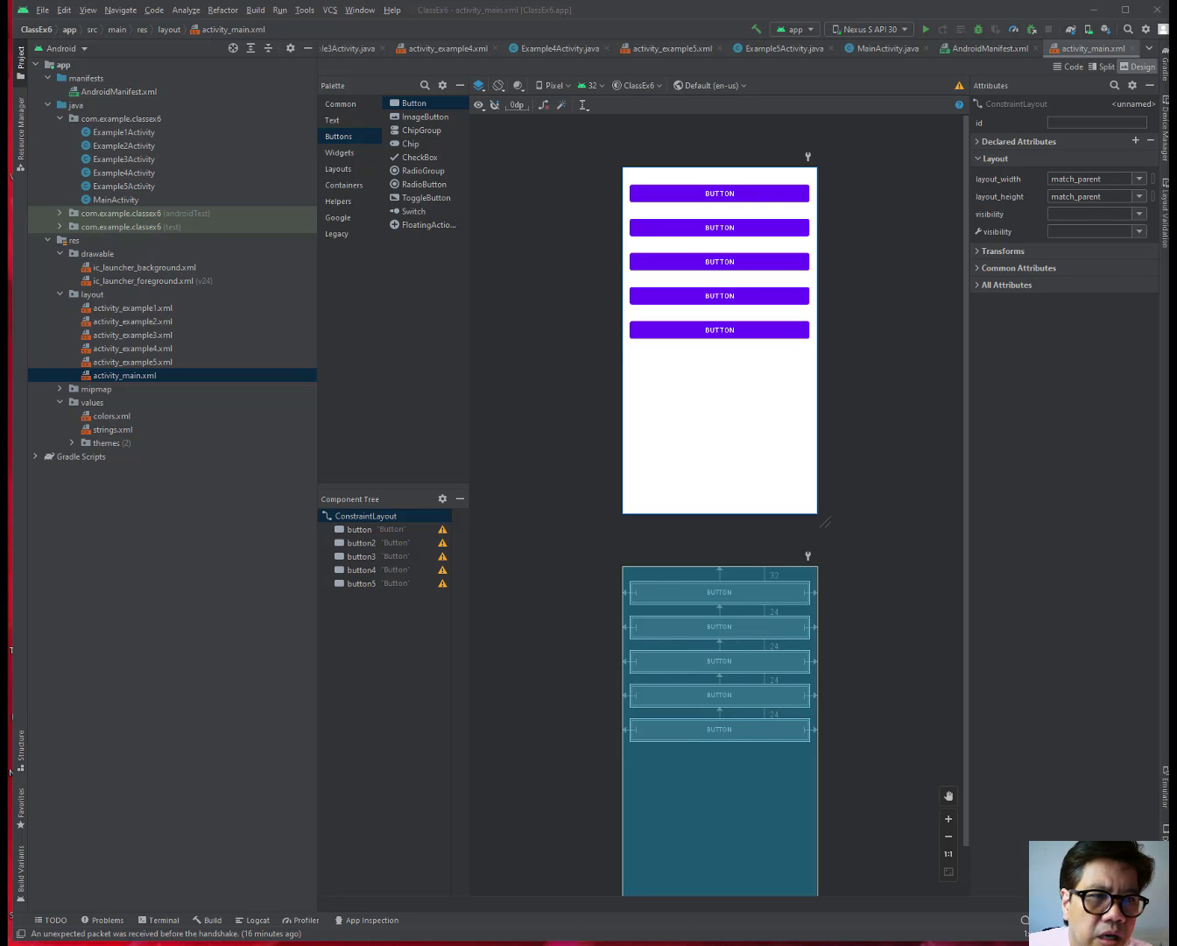
# Select the first of the five buttons so its attributes appear, showing id 'button'.
pyautogui.click(719, 193)
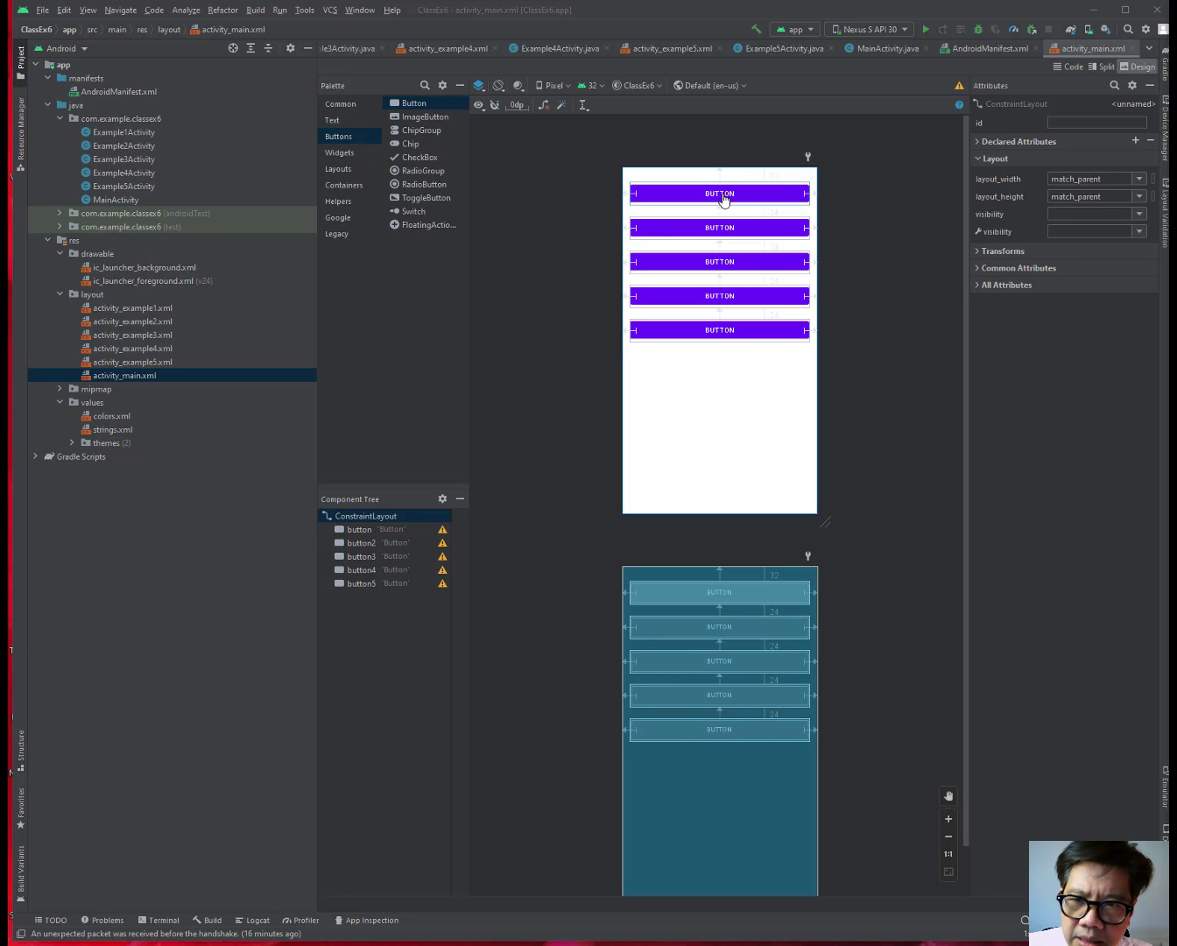
pyautogui.click(718, 193)
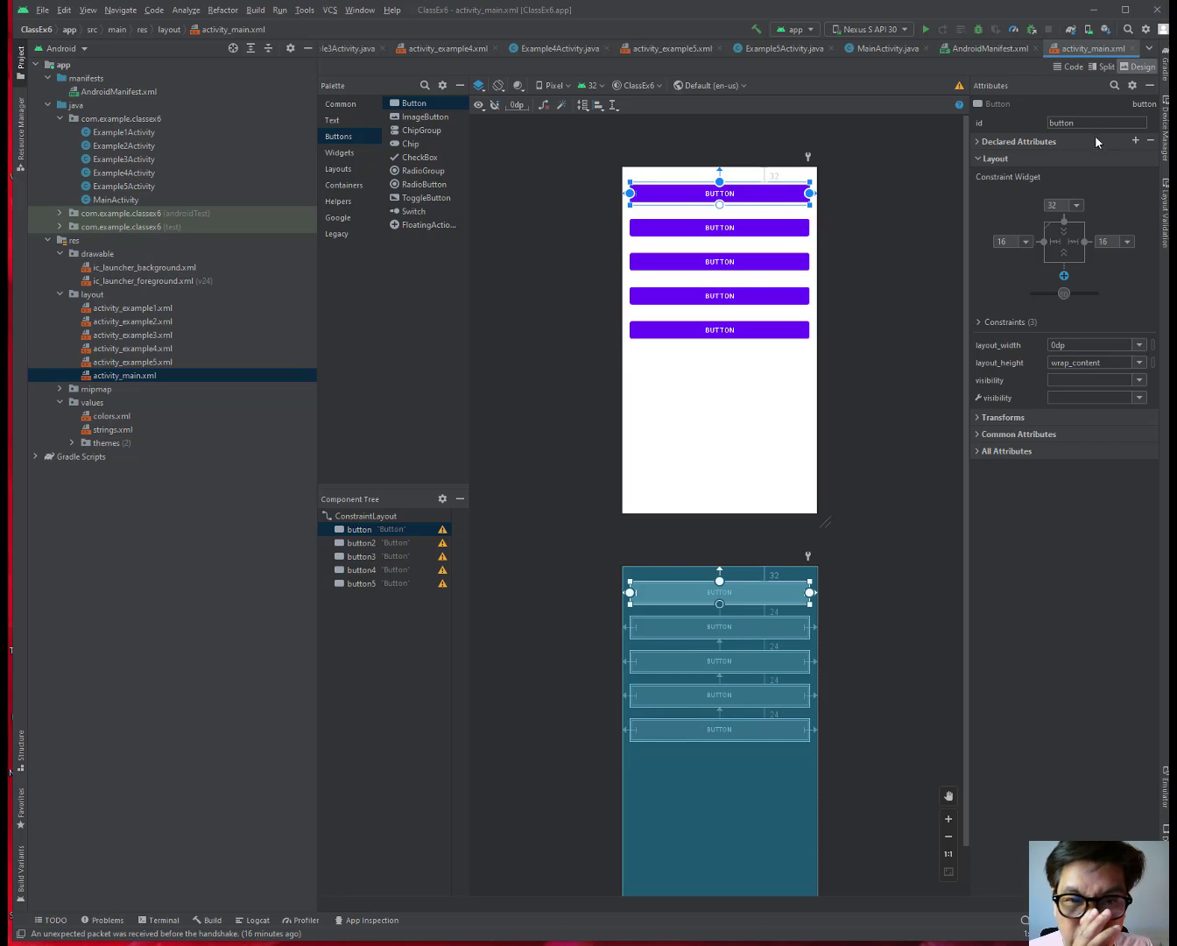
# Rename the first button's id to 'button1', refactoring its usages across the project.
pyautogui.click(1096, 123)
pyautogui.write('1')
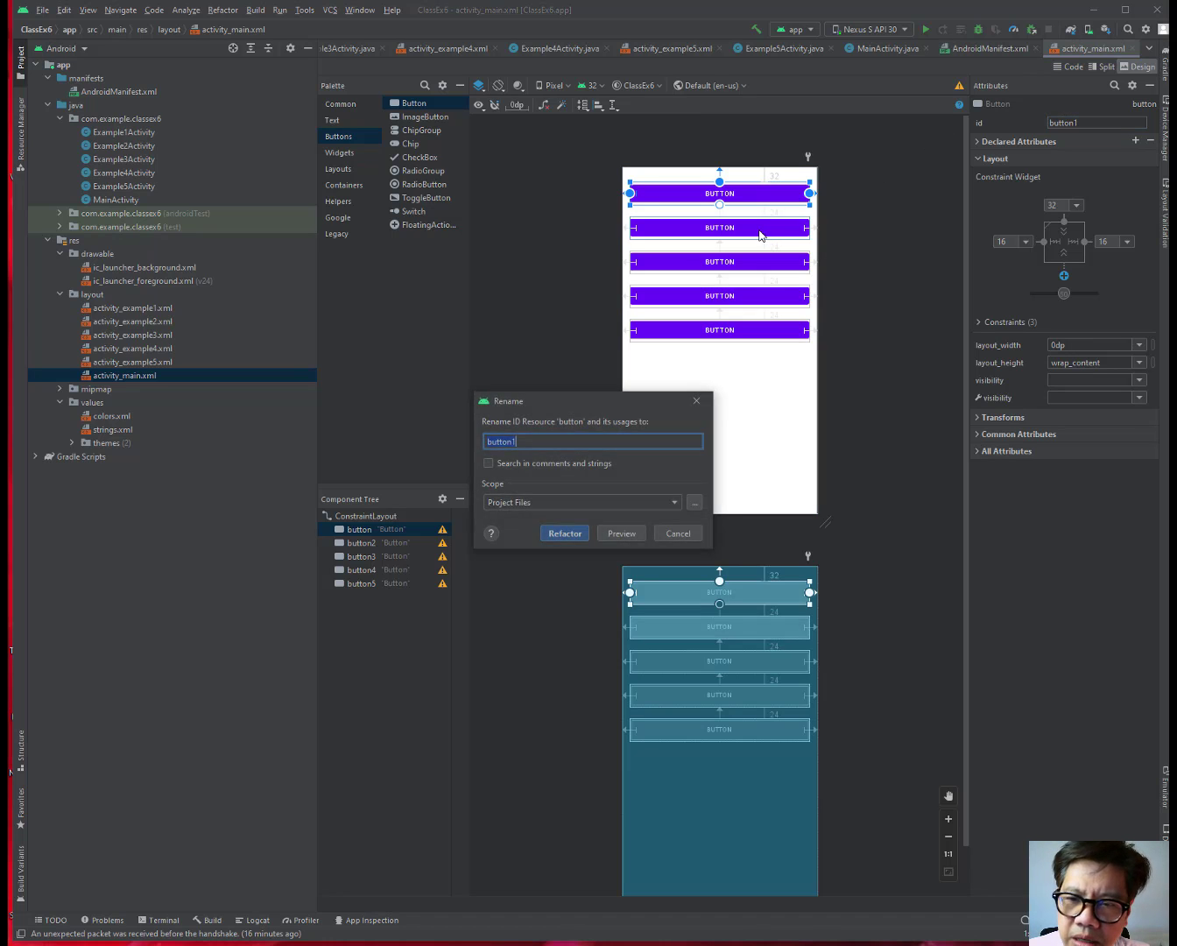
pyautogui.moveTo(515, 660)
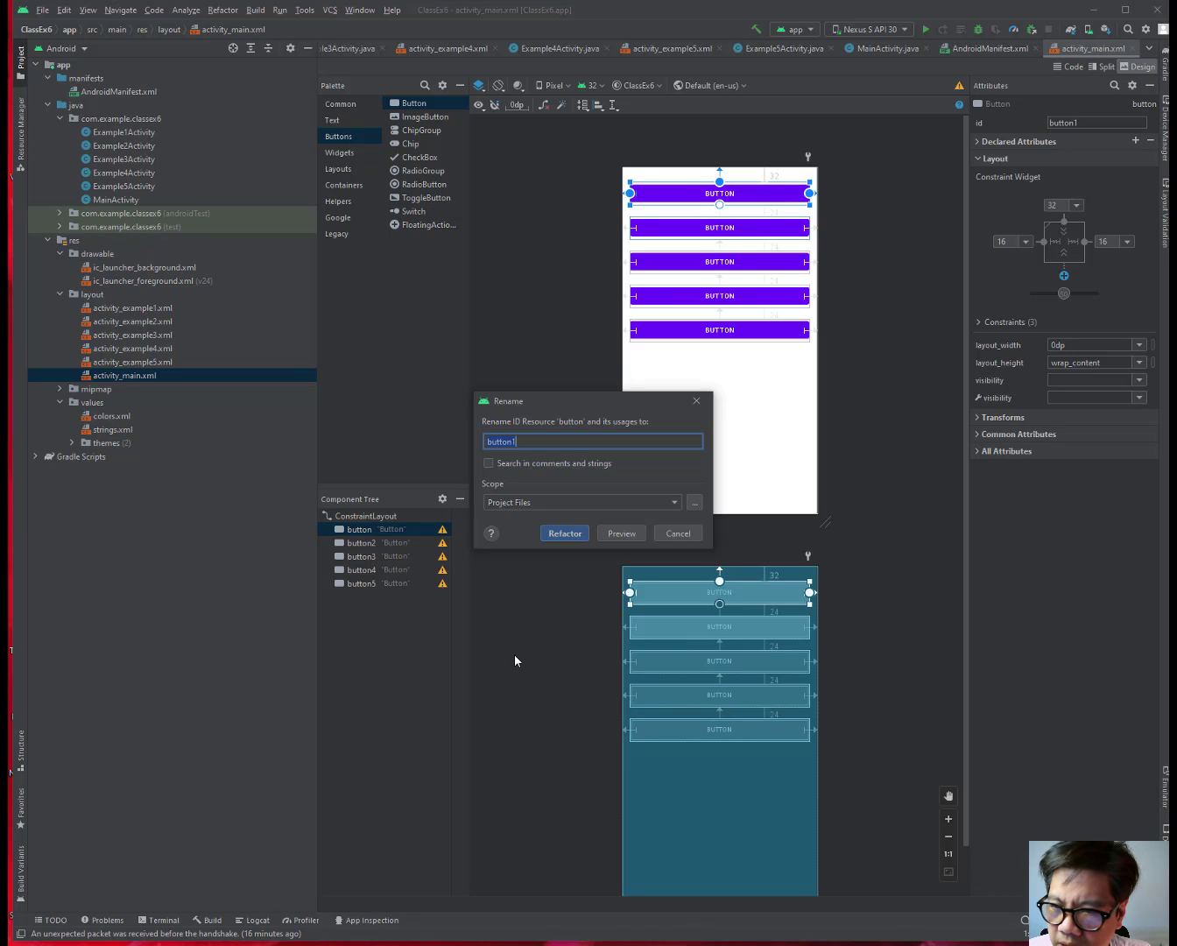
pyautogui.moveTo(550, 440)
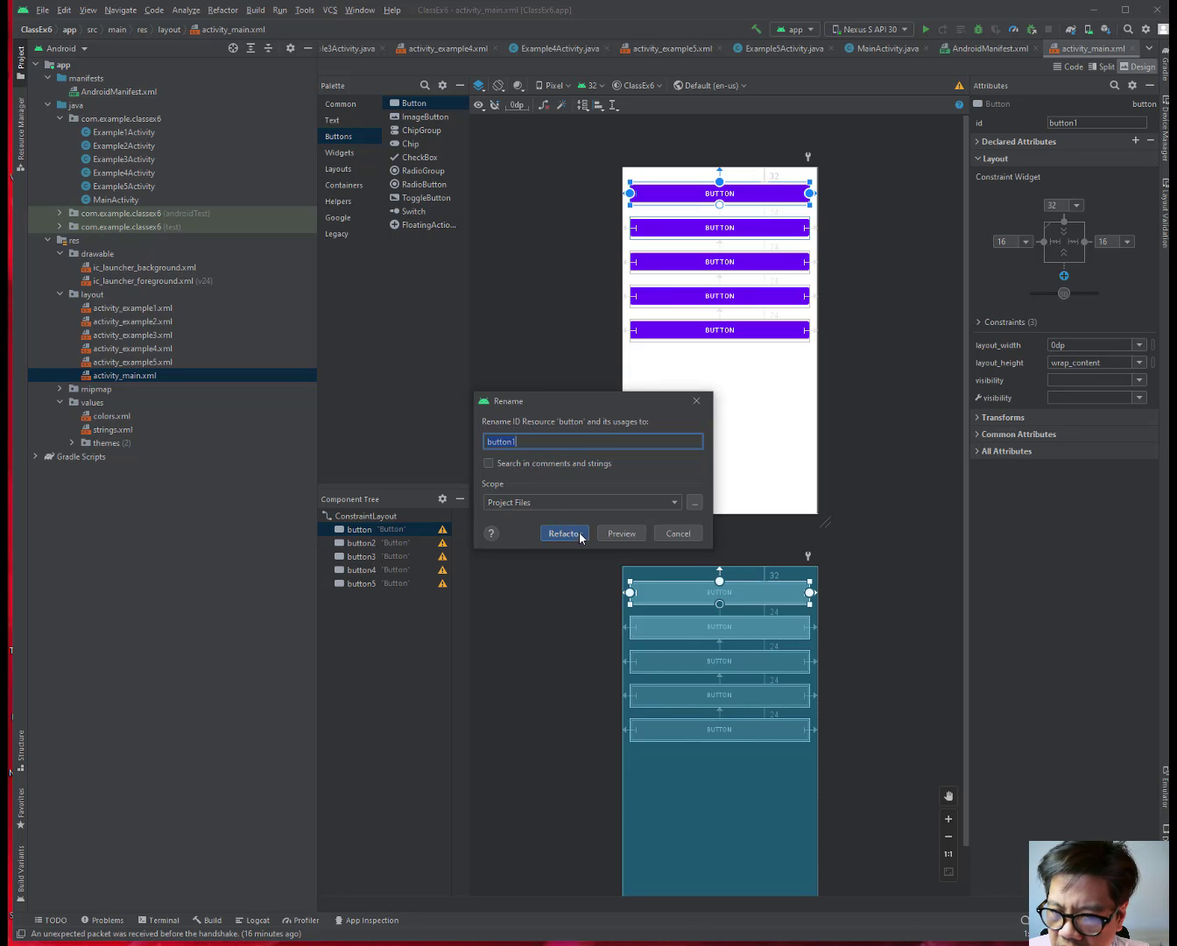
pyautogui.moveTo(582, 539)
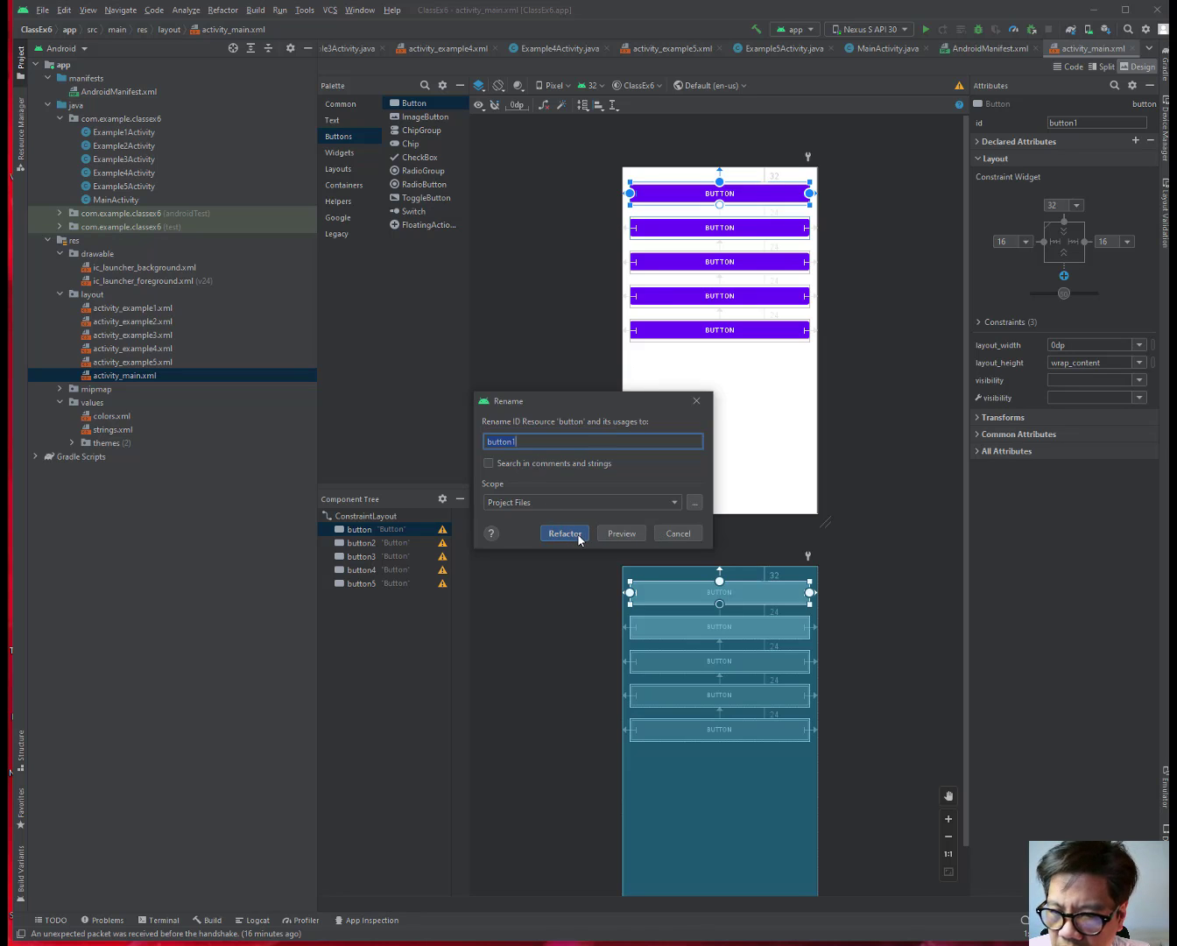
pyautogui.click(564, 532)
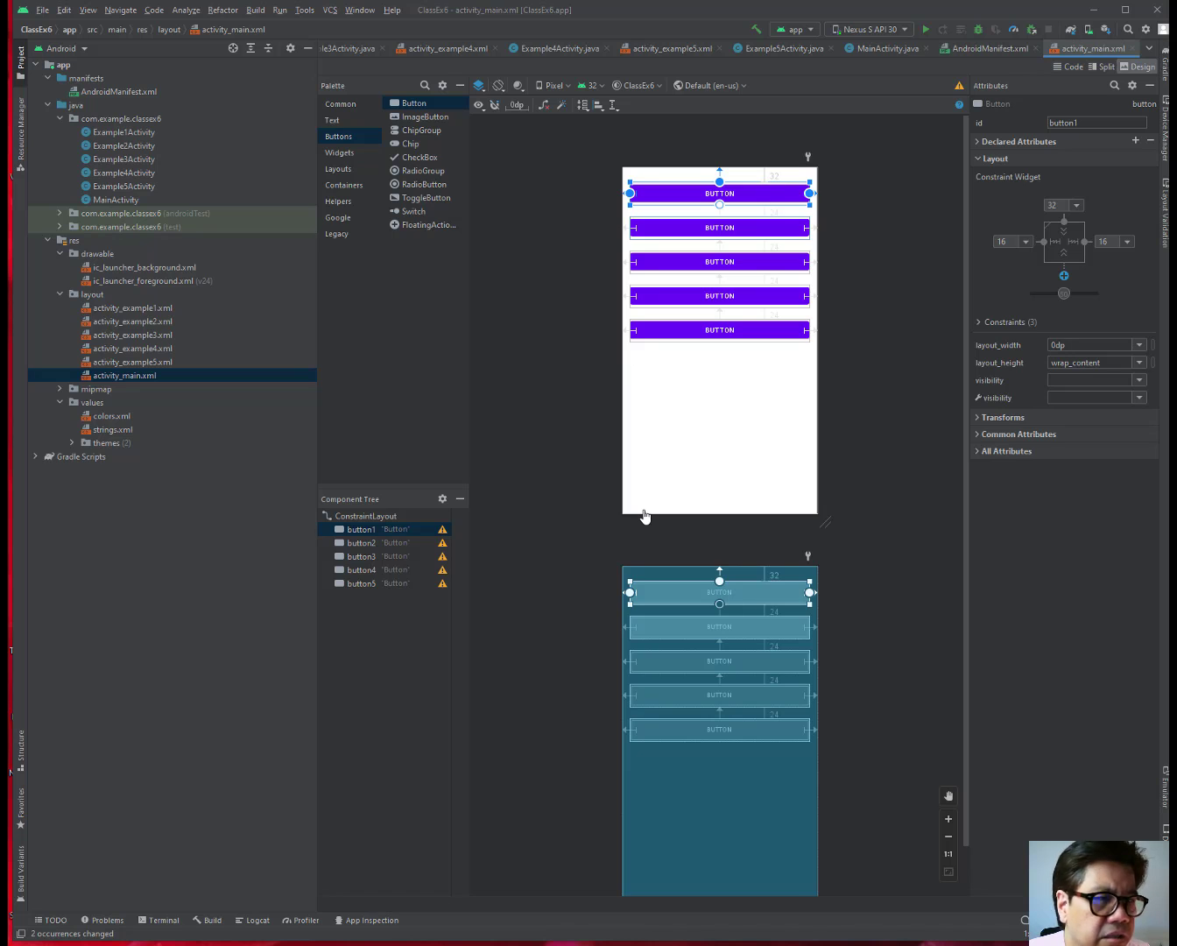
pyautogui.click(718, 228)
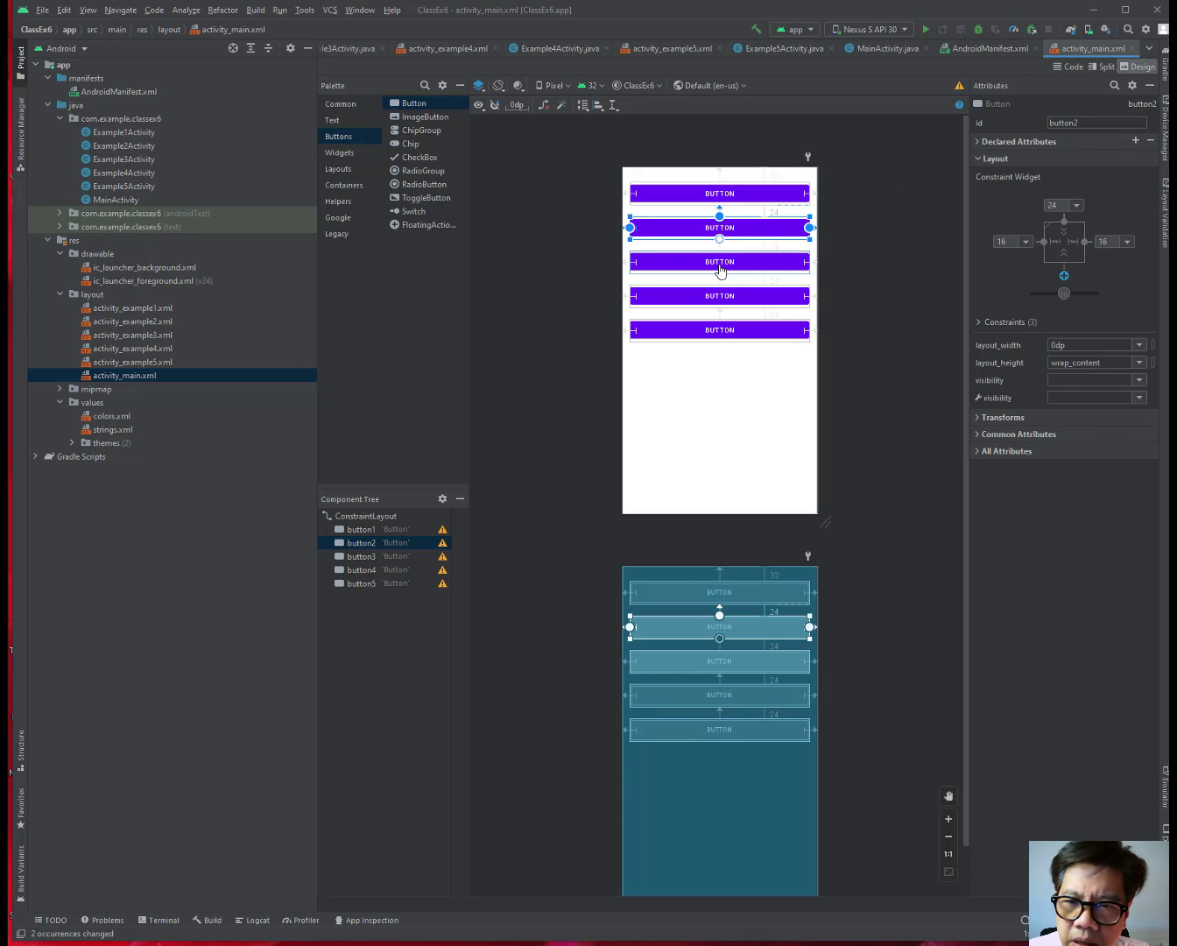
pyautogui.click(718, 295)
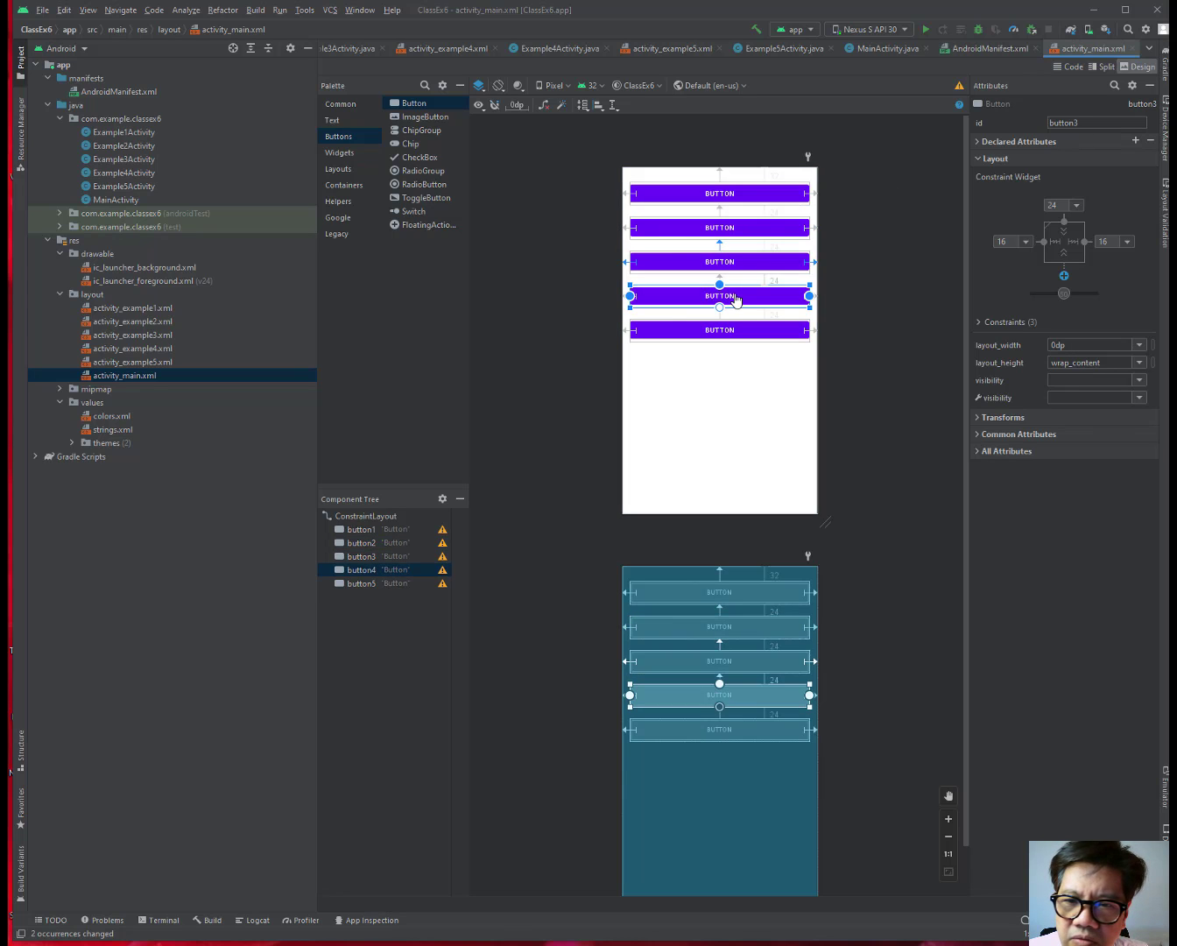
pyautogui.click(719, 330)
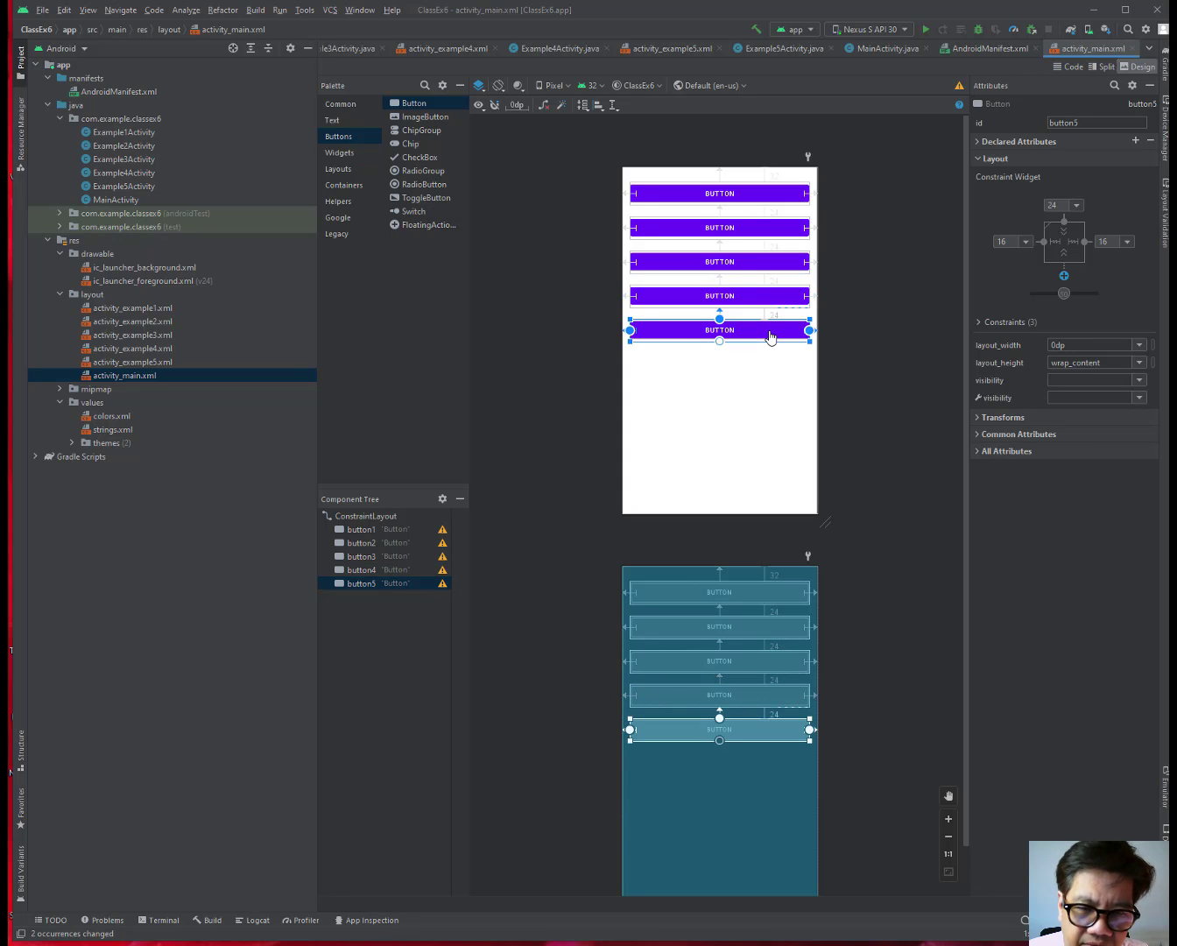
pyautogui.click(719, 193)
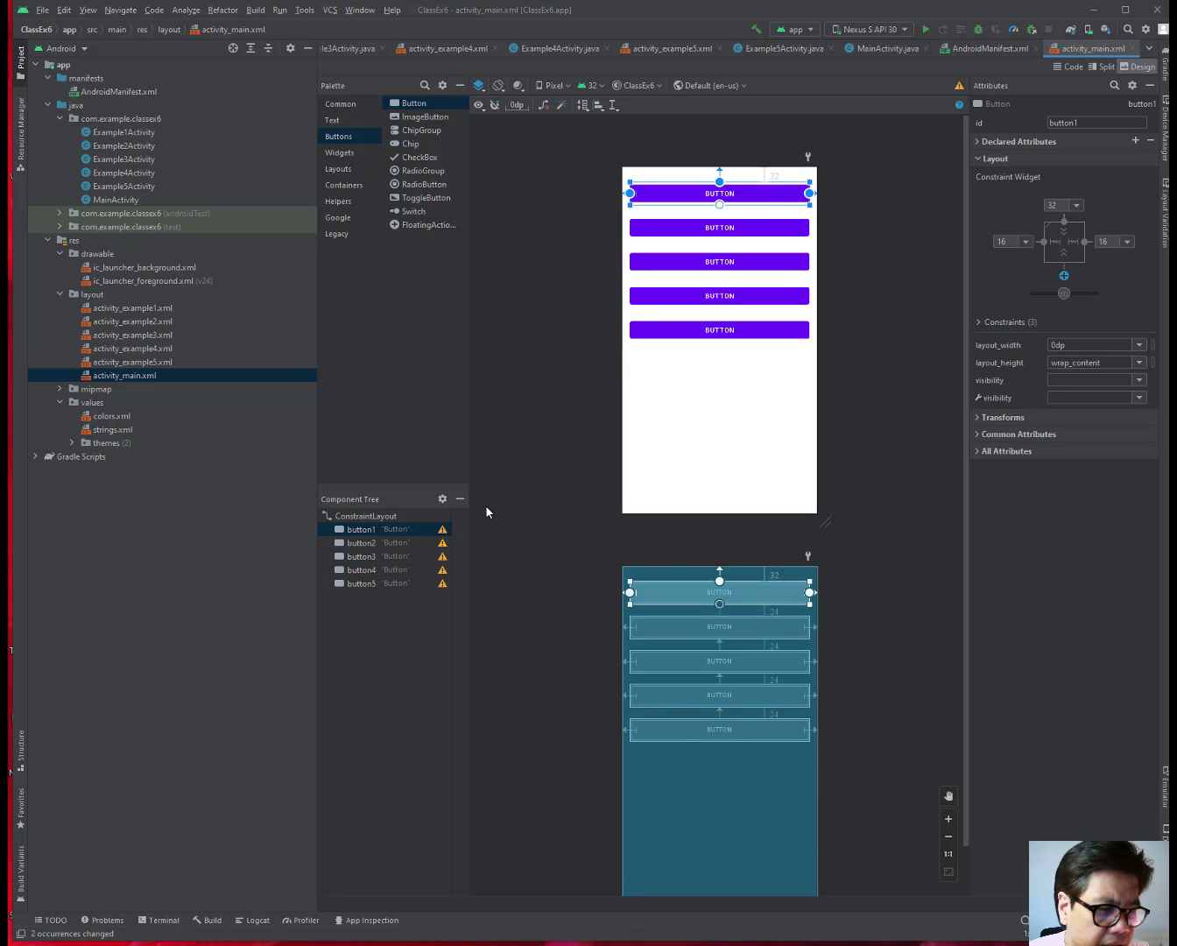
pyautogui.moveTo(504, 518)
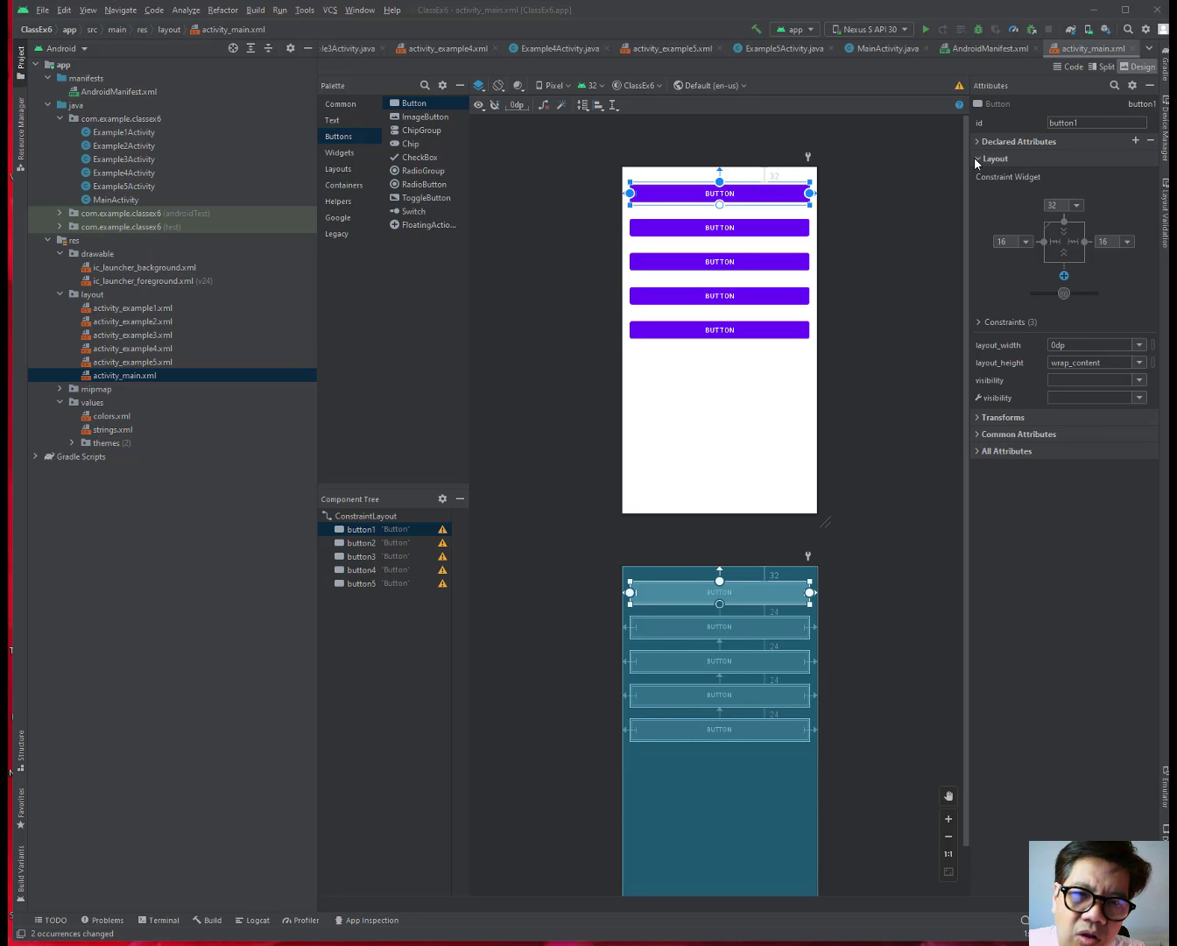
# Collapse the Layout section and expand All Attributes for button1.
pyautogui.click(995, 158)
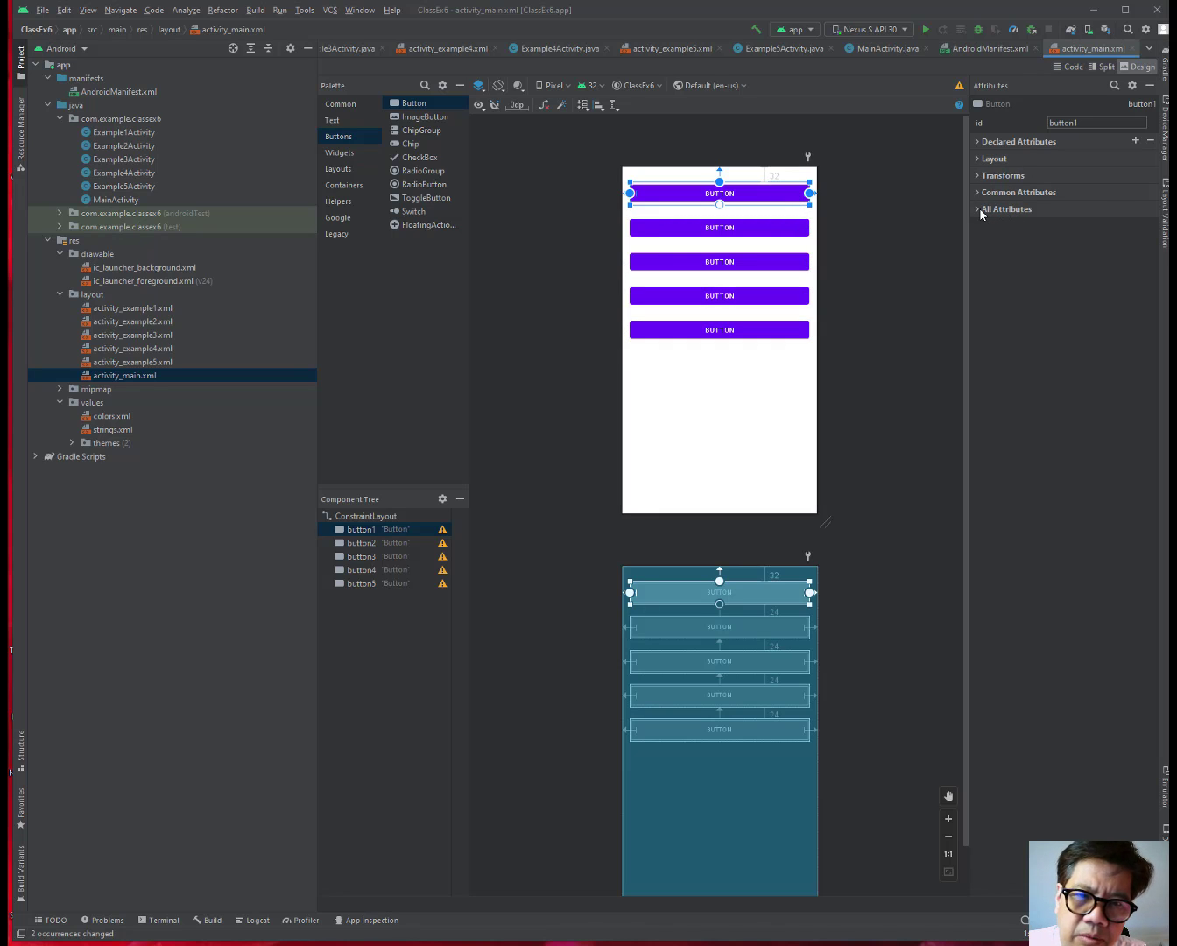
pyautogui.click(1008, 209)
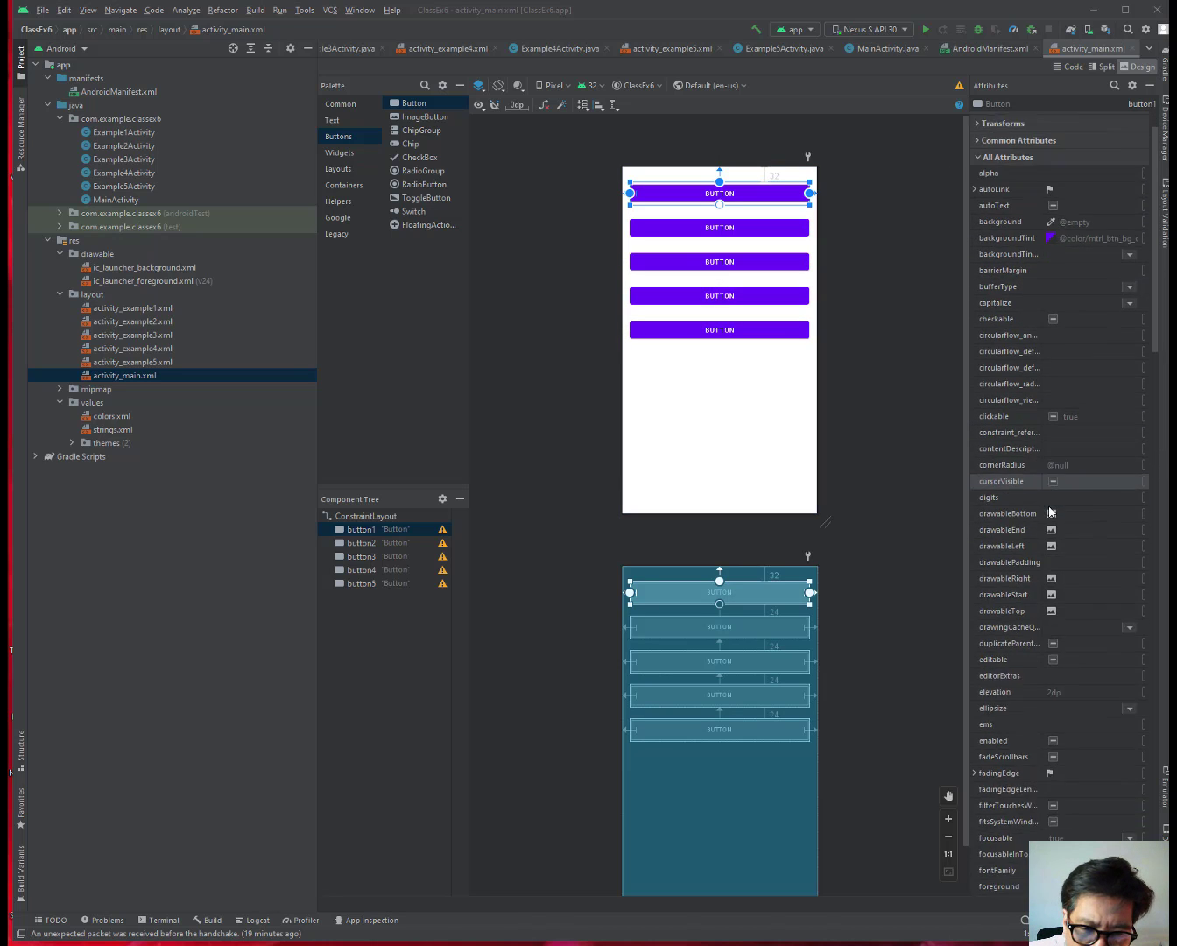
pyautogui.scroll(-3)
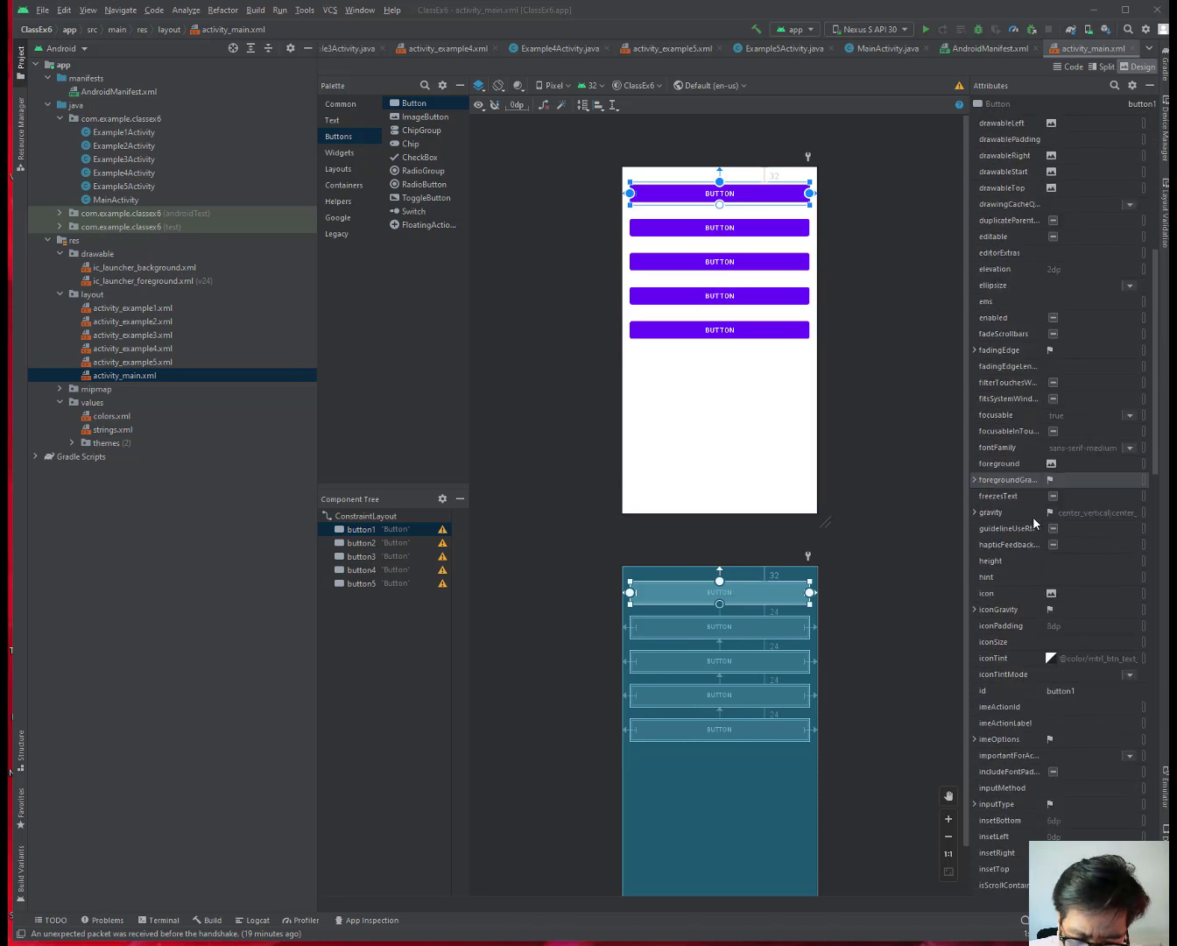
pyautogui.scroll(-3)
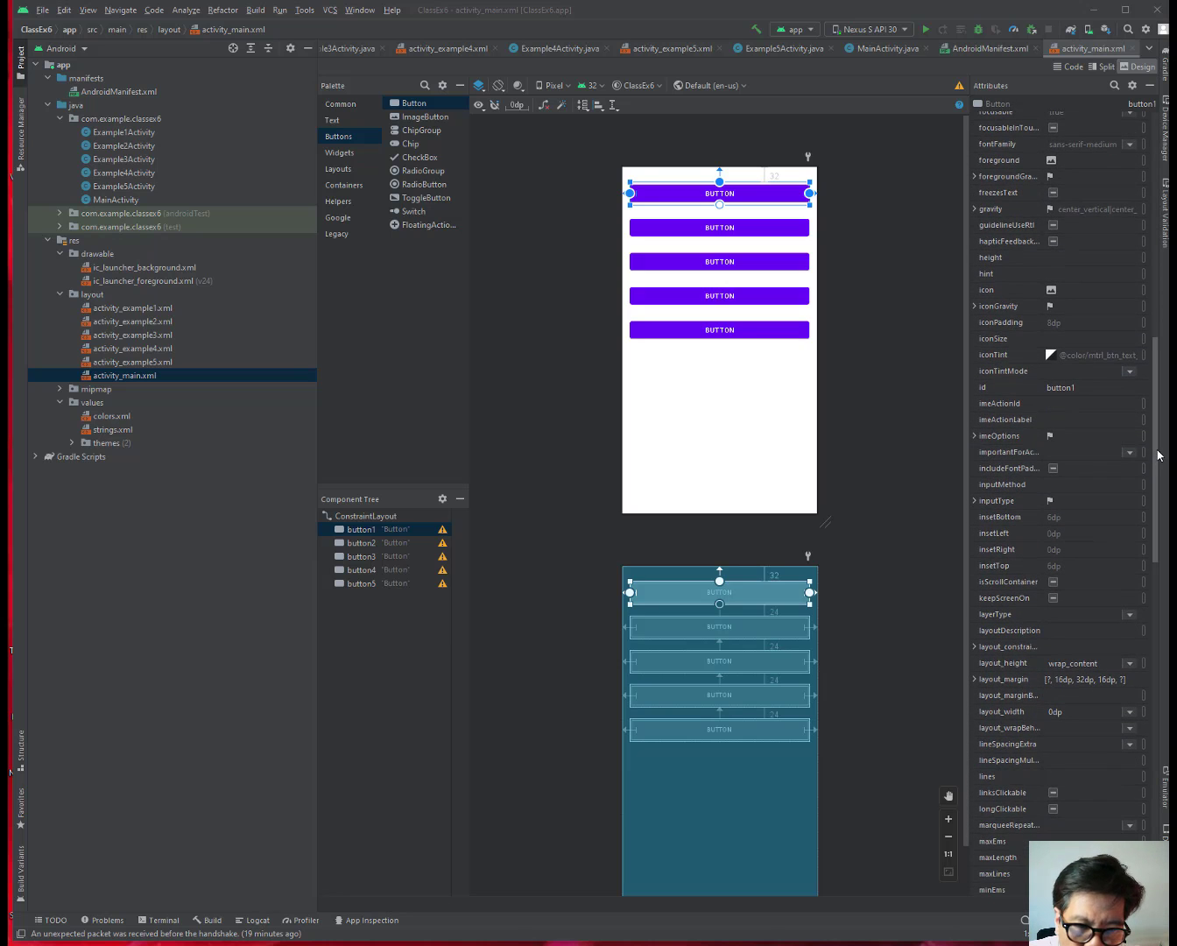
pyautogui.scroll(-3)
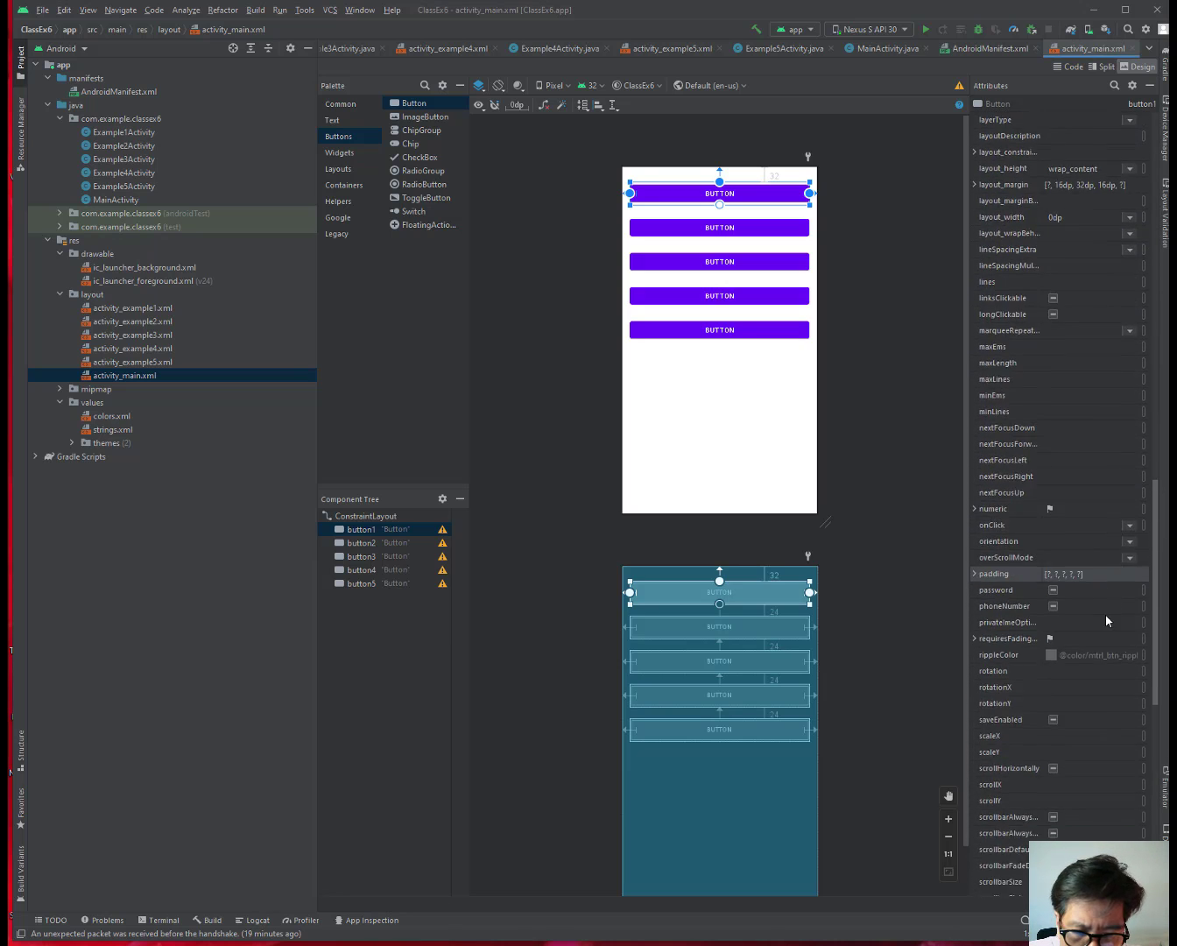
pyautogui.scroll(-3)
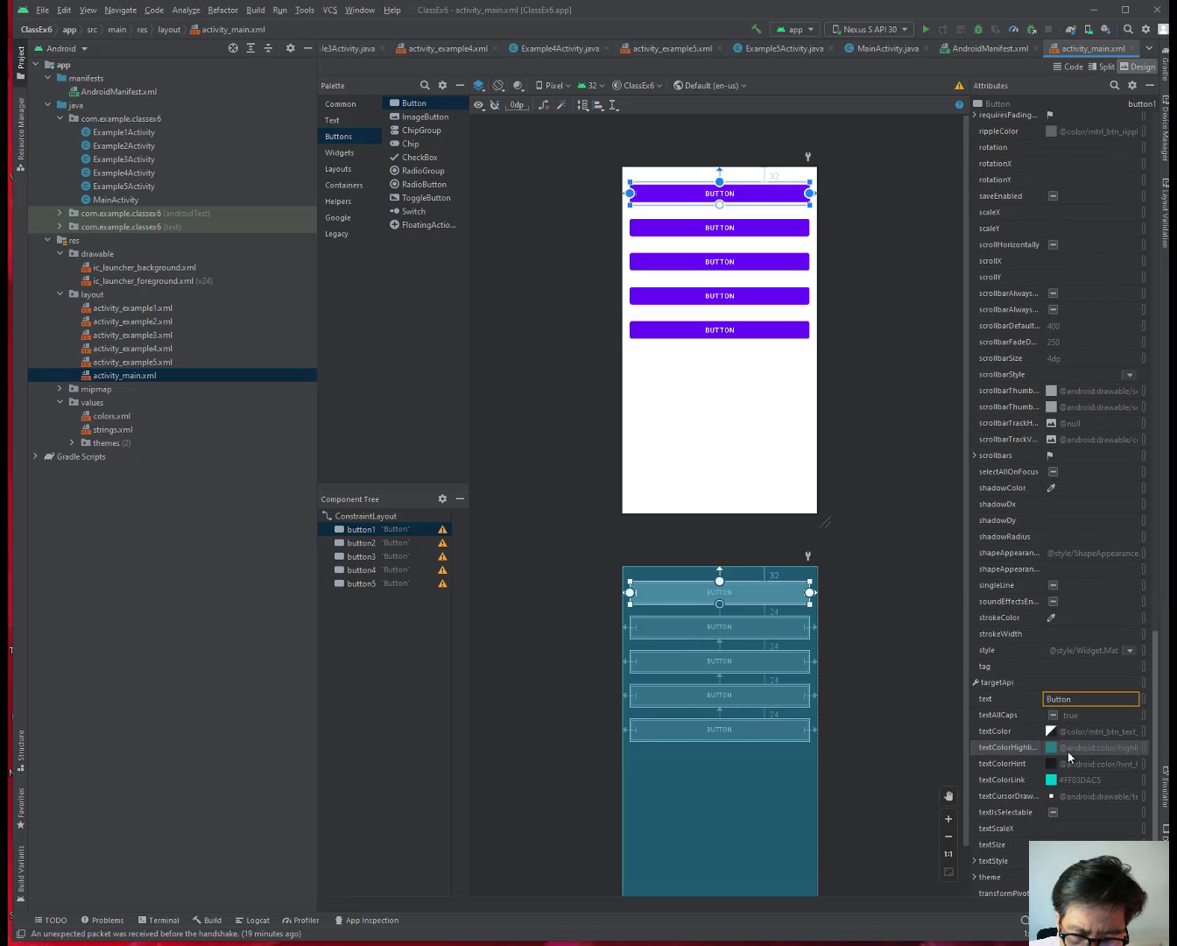
pyautogui.scroll(-3)
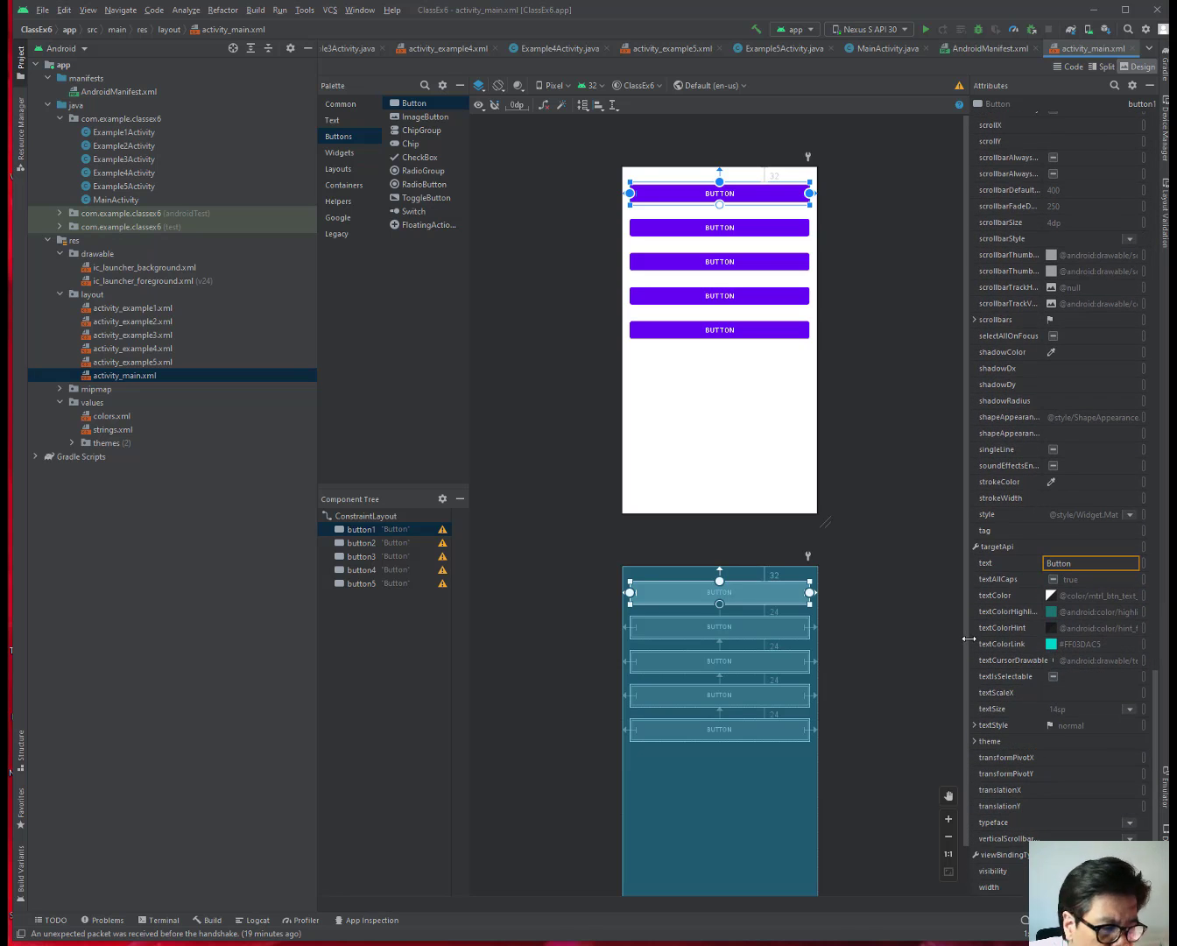
pyautogui.moveTo(1007, 634)
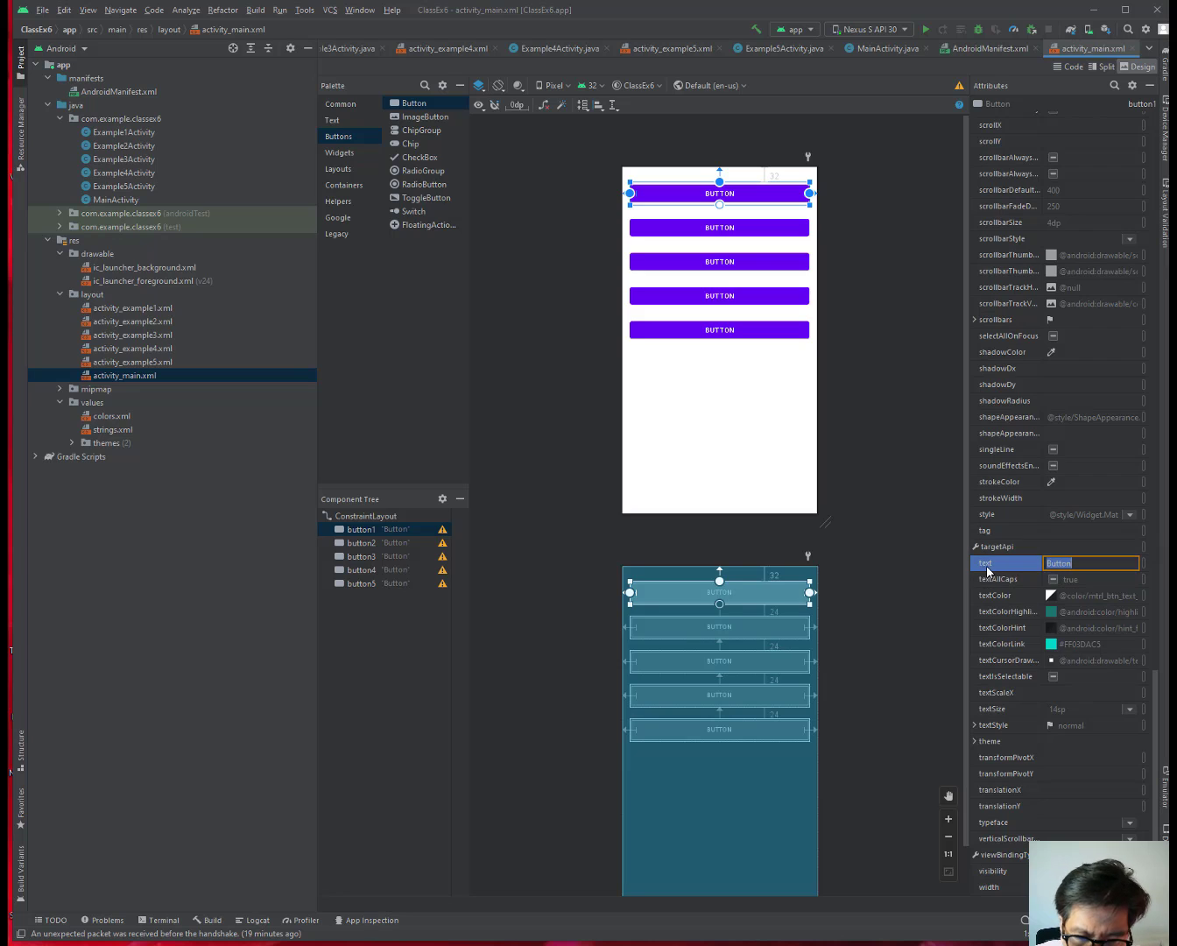
pyautogui.moveTo(988, 571)
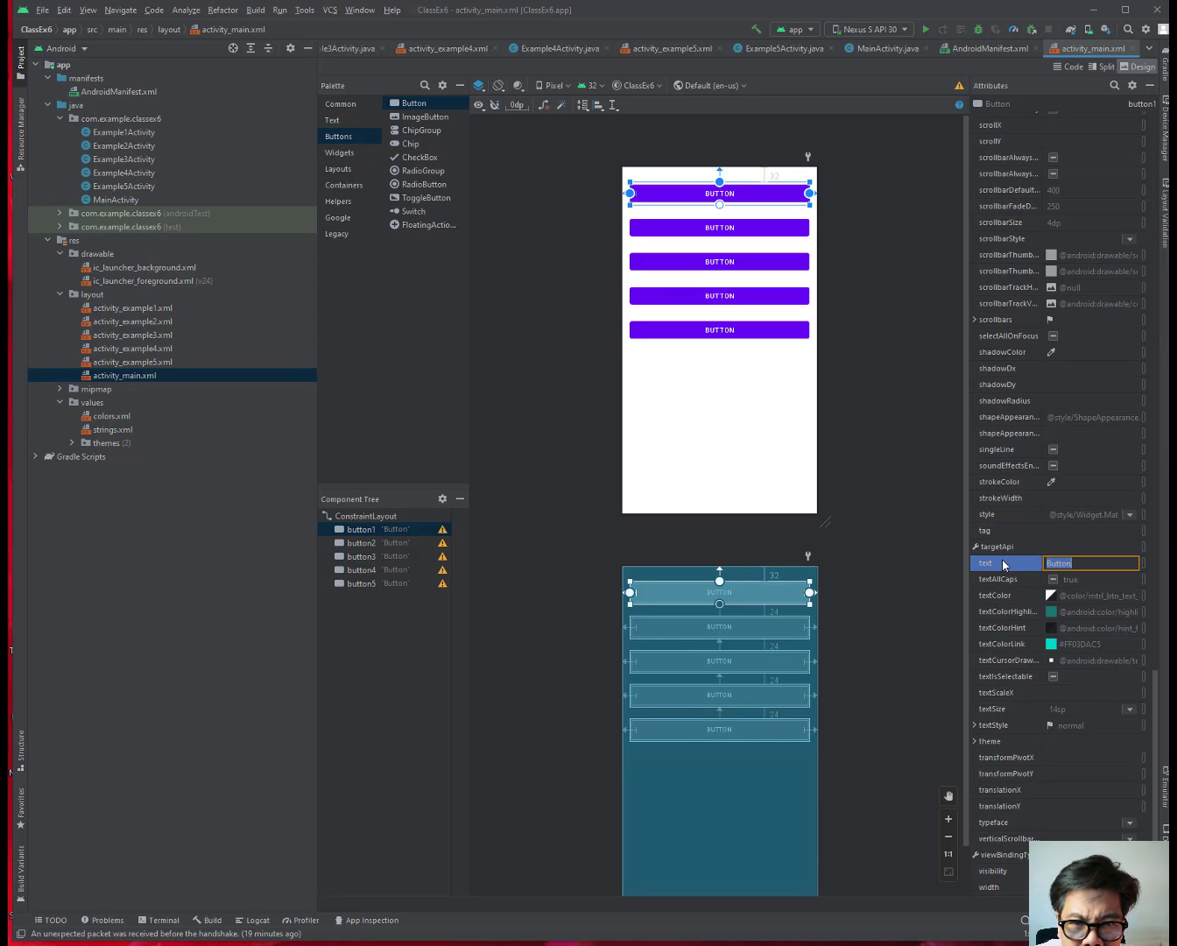
pyautogui.moveTo(1006, 563)
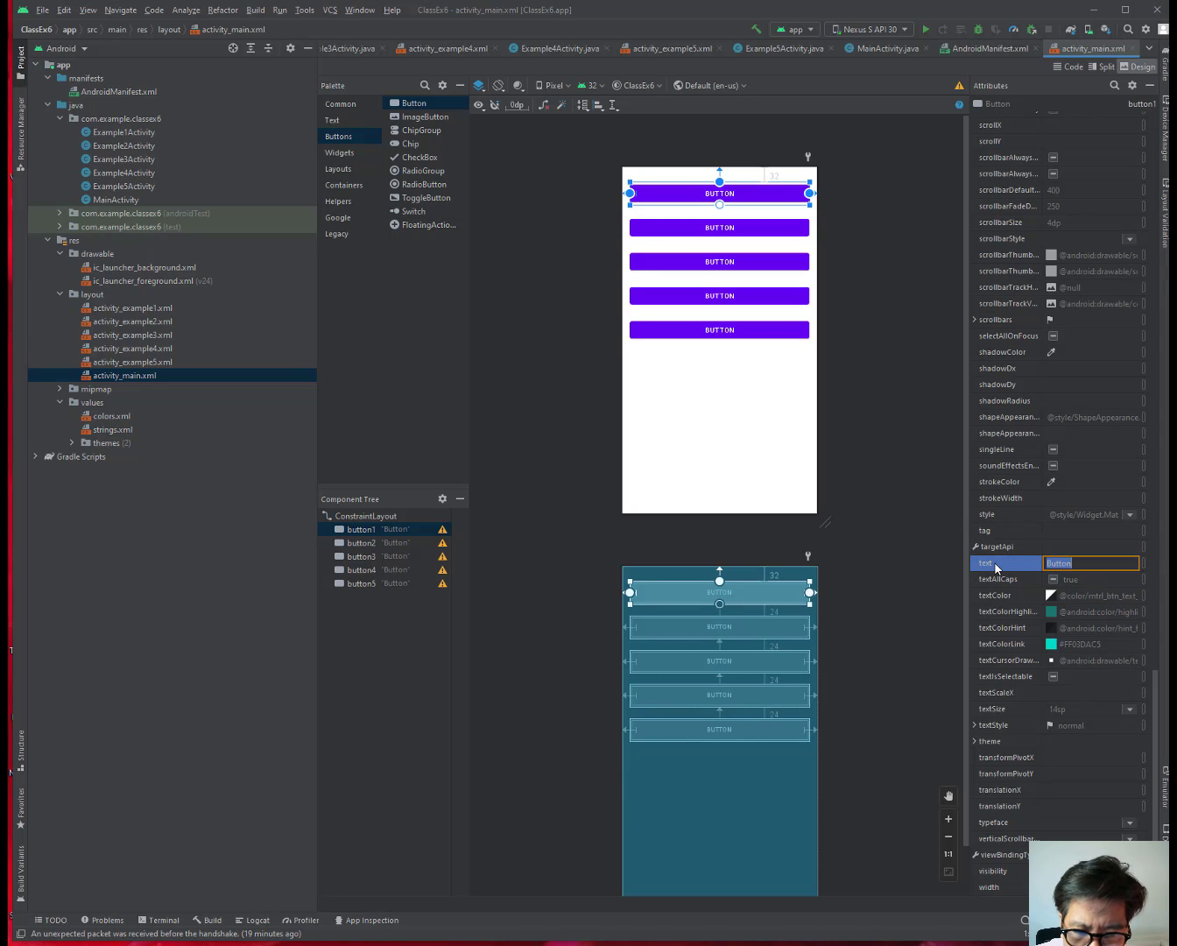
pyautogui.moveTo(995, 564)
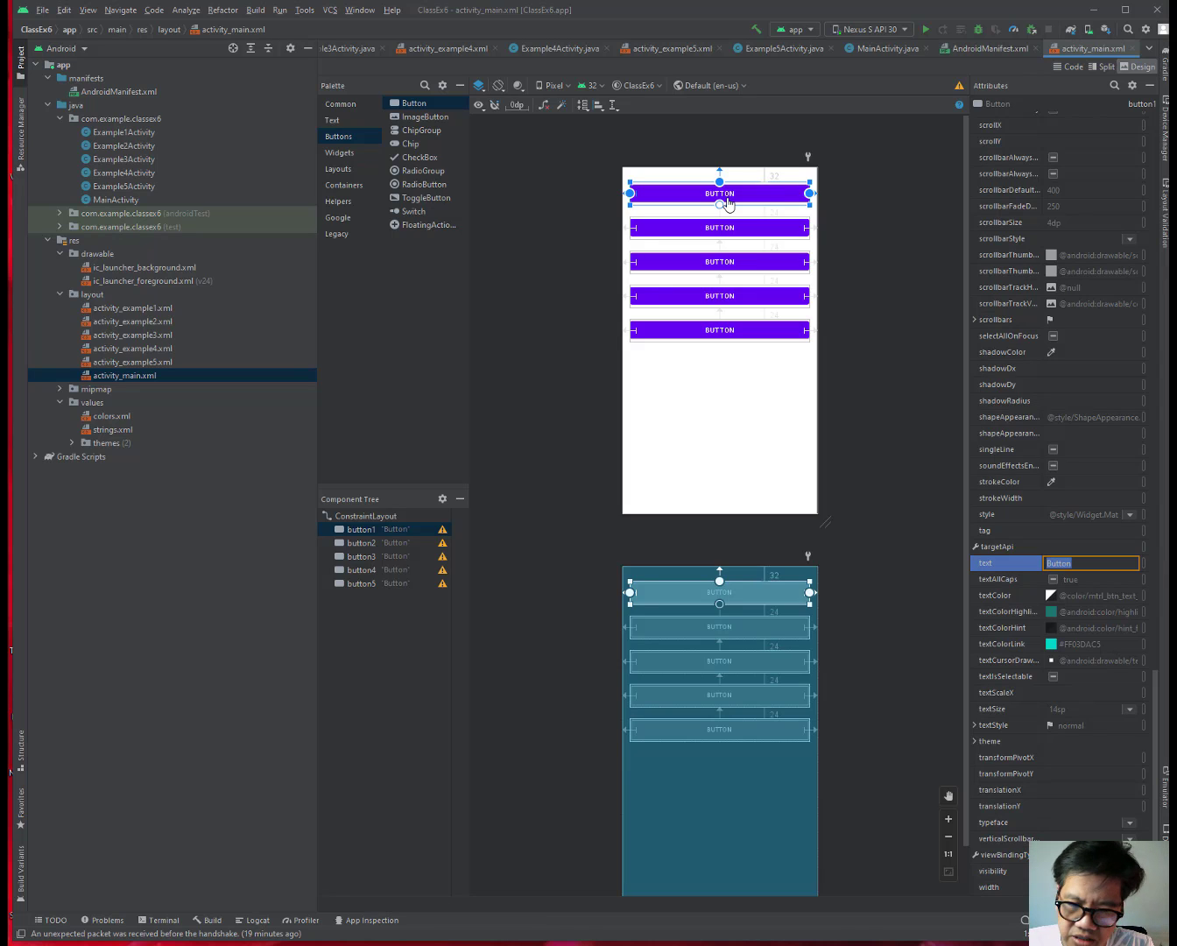
# Begin entering 'Go to Example1 Activity' as button1's text attribute.
pyautogui.write('Go')
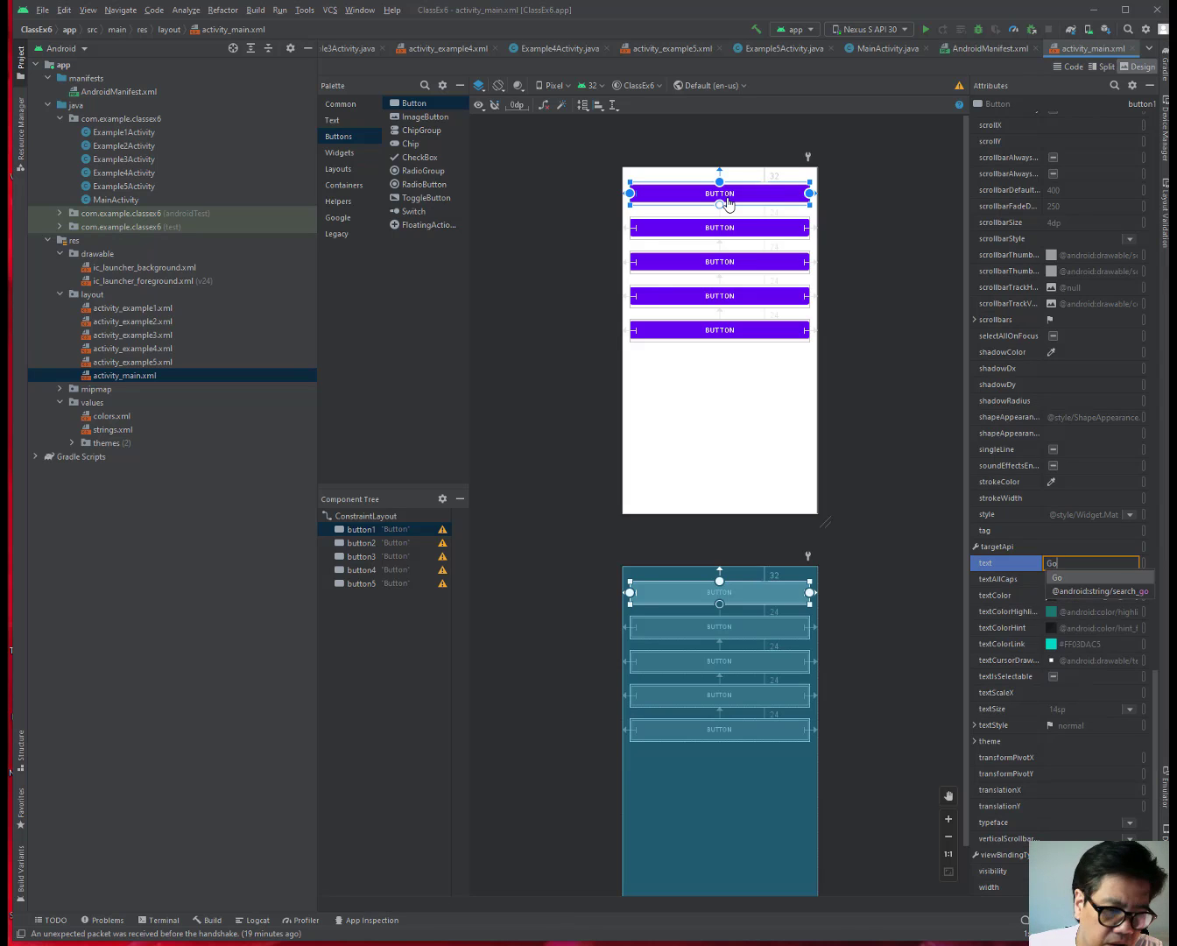
pyautogui.write('Go')
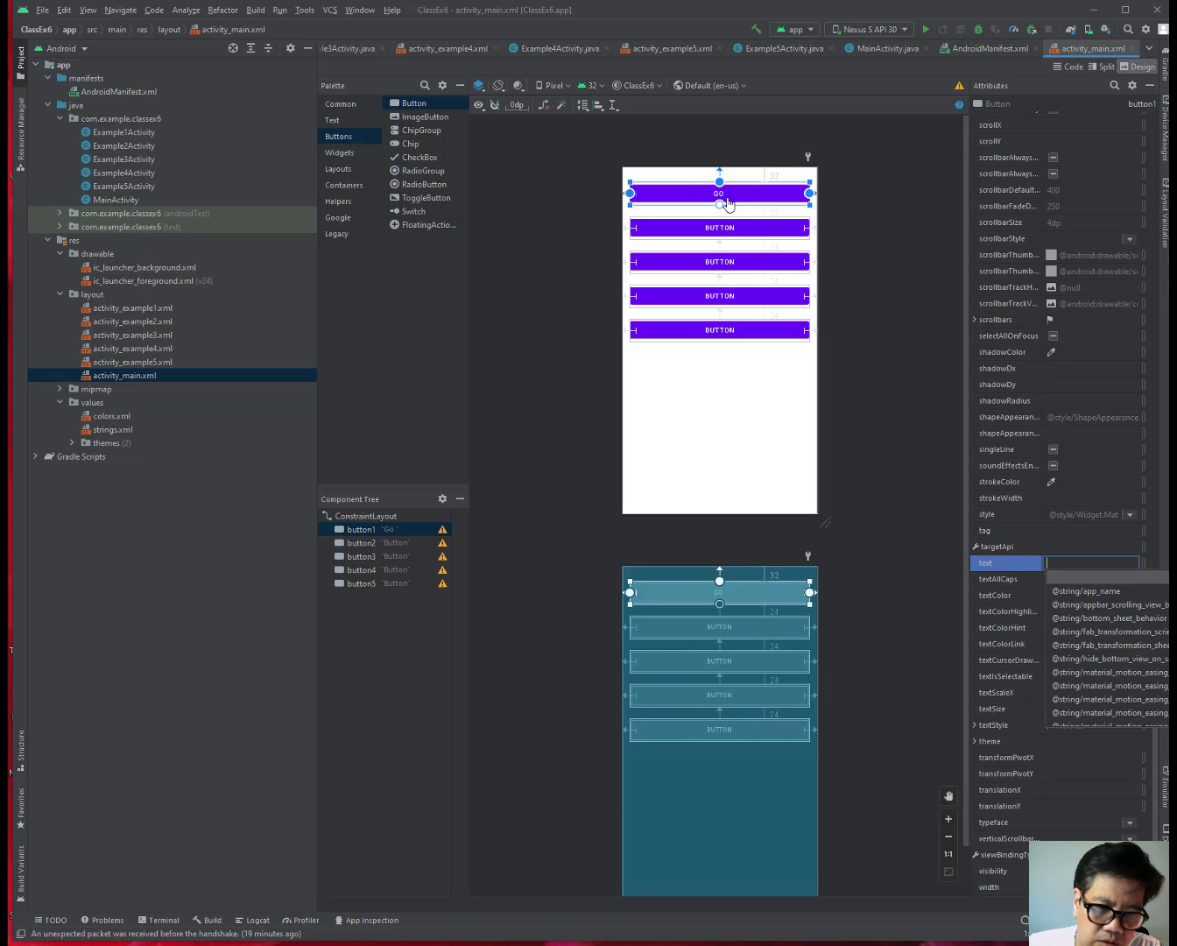
pyautogui.write('Go to Example1 Activit')
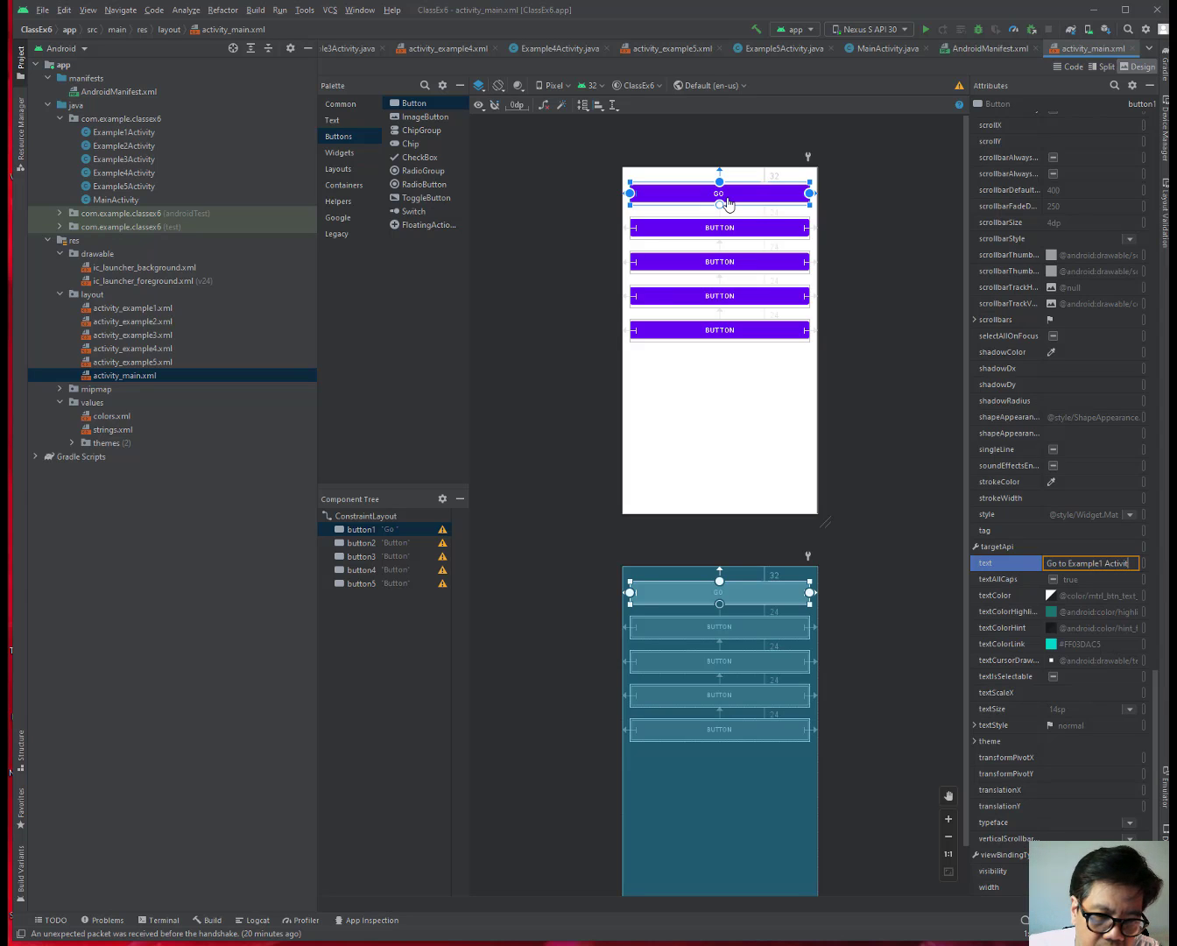
pyautogui.moveTo(740, 218)
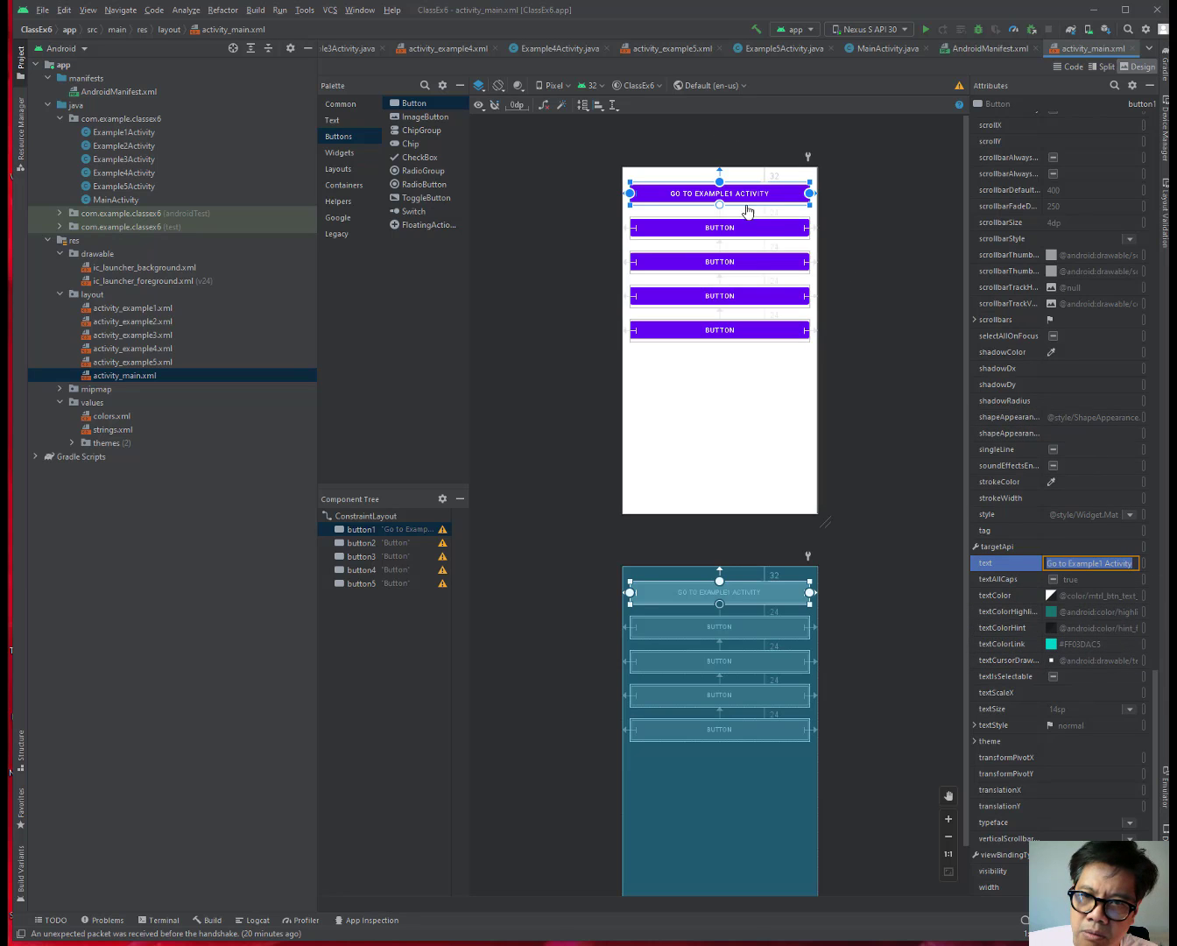
# Set button2's text to 'Go to Example2 Activity'.
pyautogui.click(718, 227)
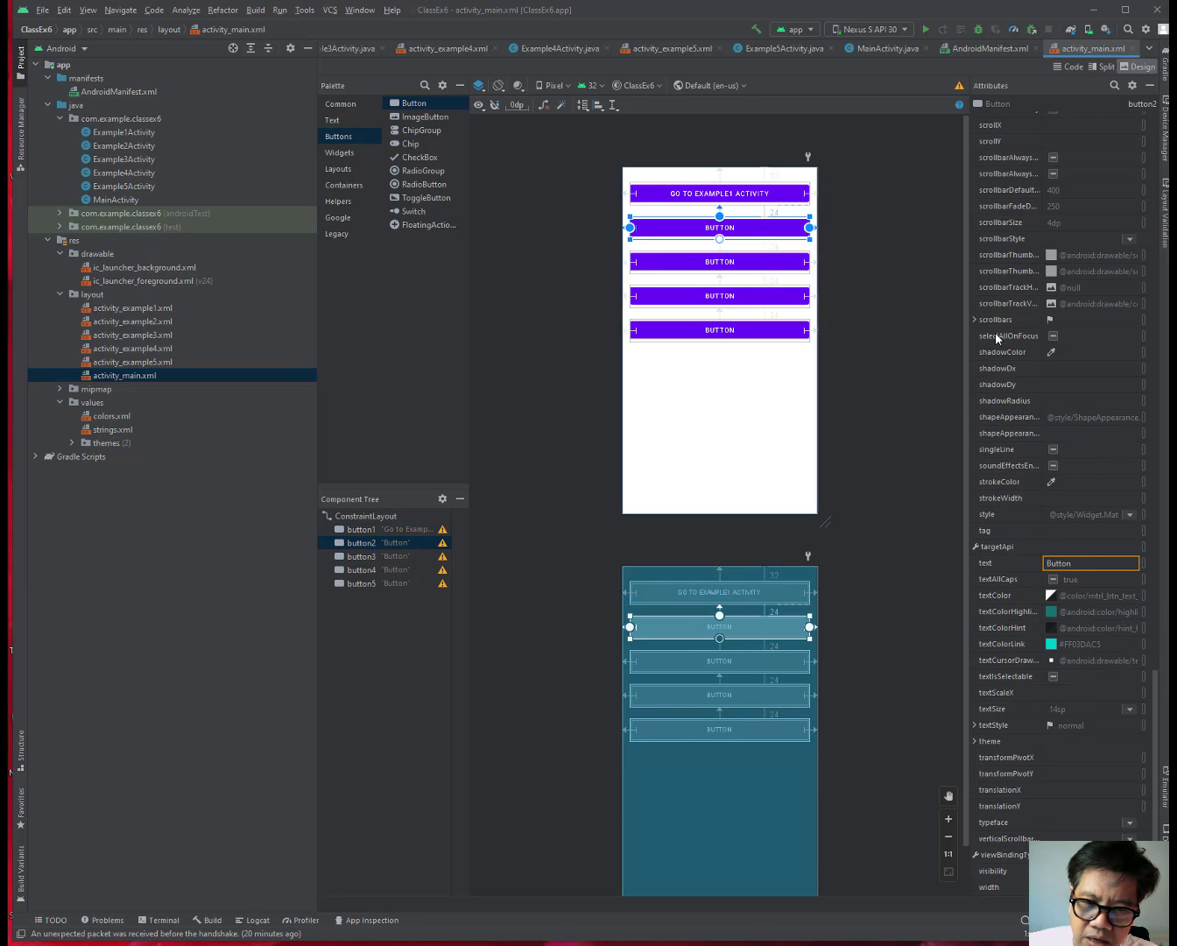
pyautogui.click(1090, 562)
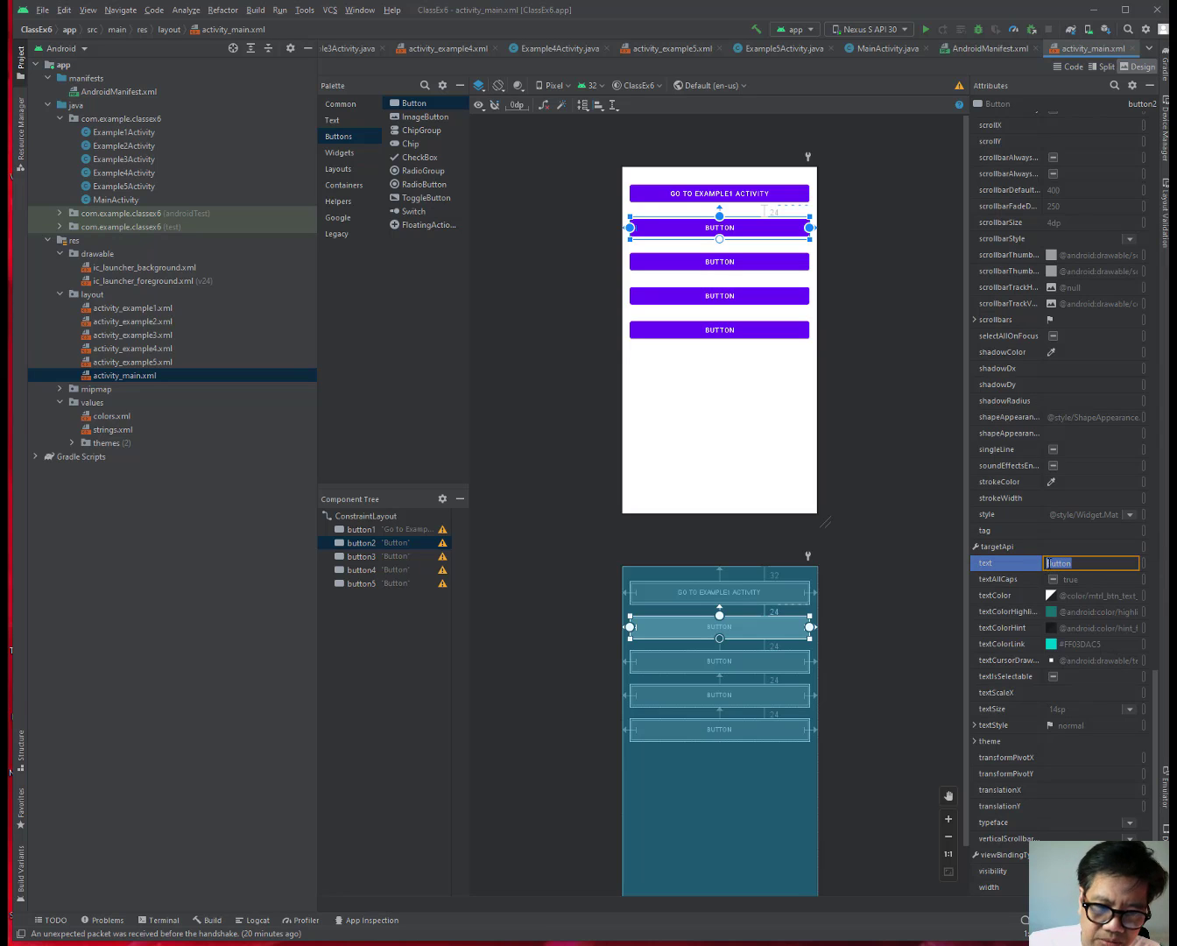
pyautogui.write('Go to Example Activity')
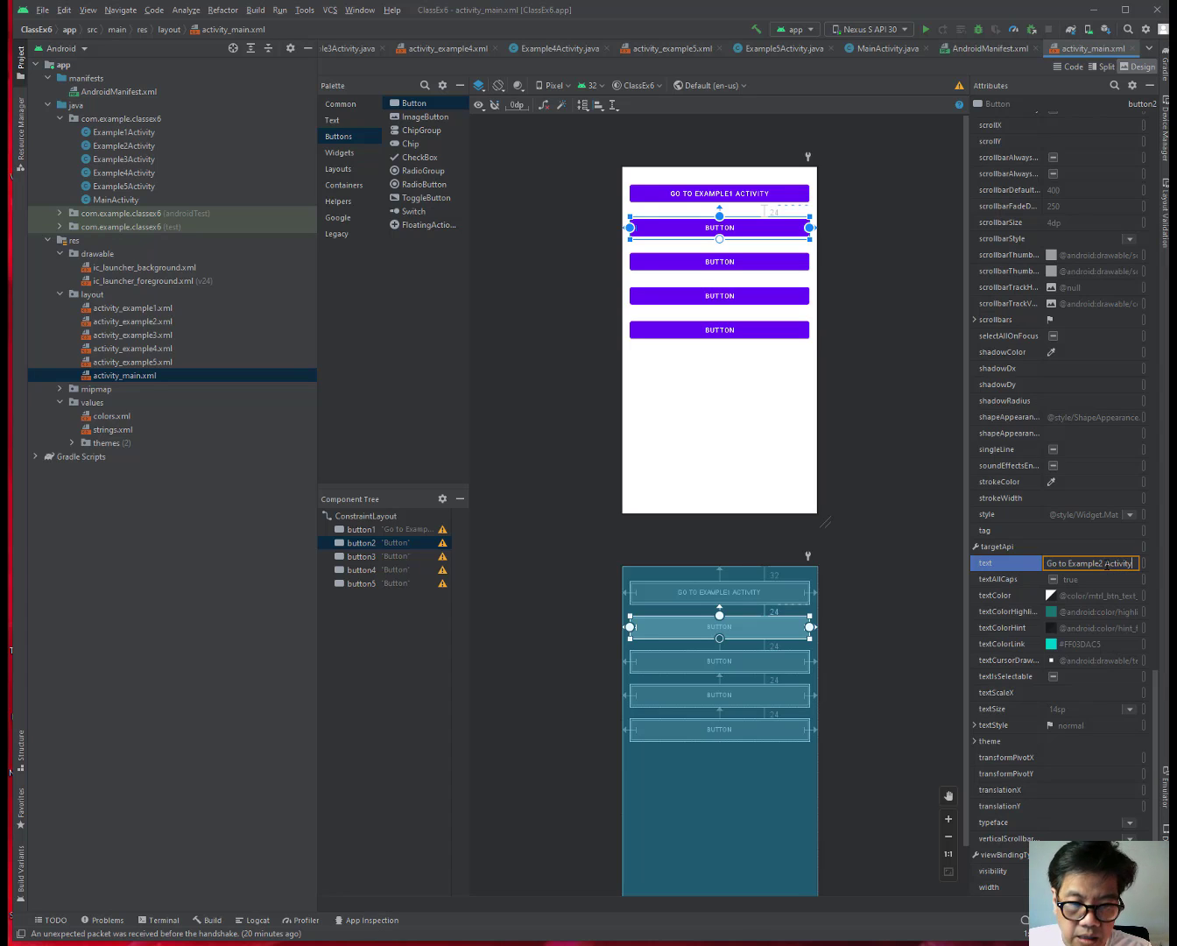
pyautogui.write('Go to Example2 Activity')
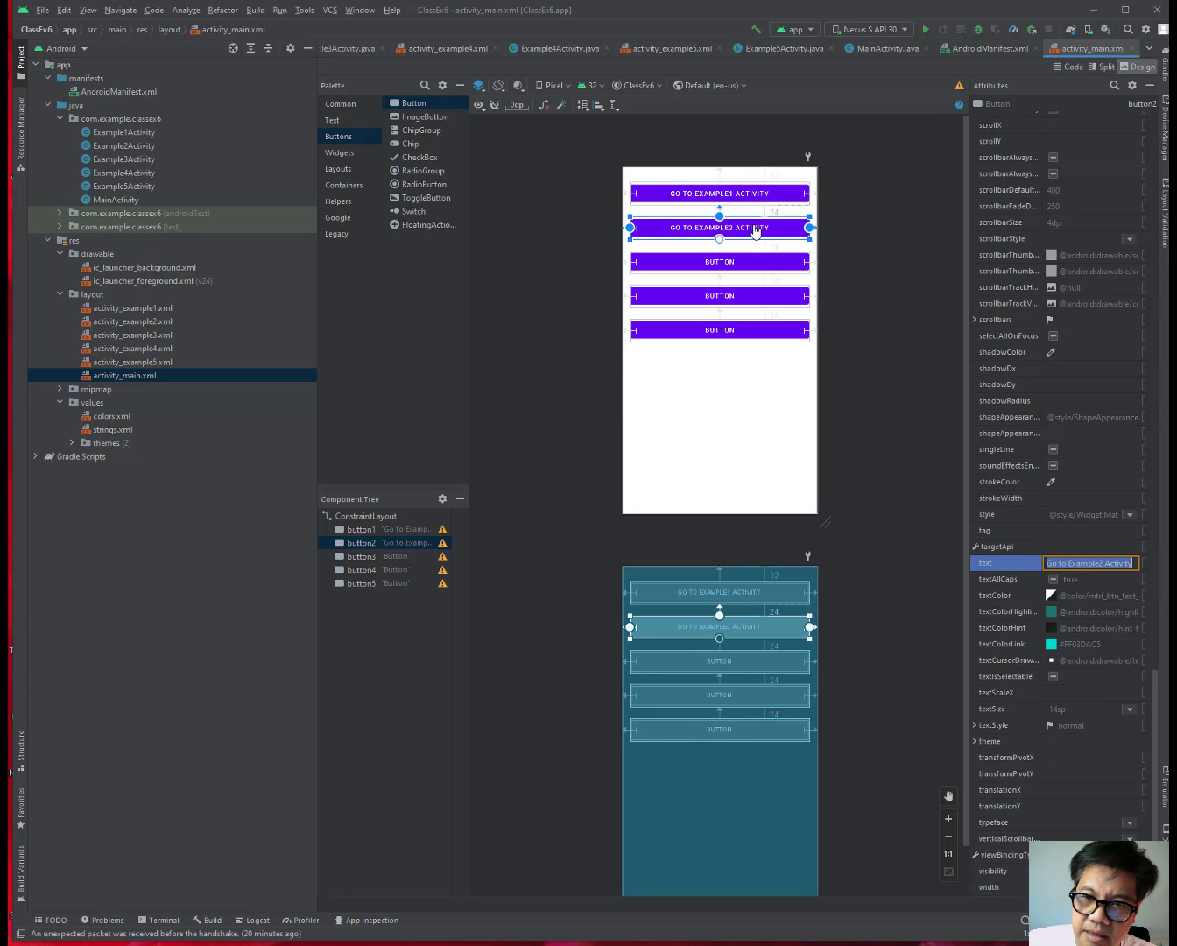
# Set button3's text to 'Go to Example3 Activity'.
pyautogui.click(719, 261)
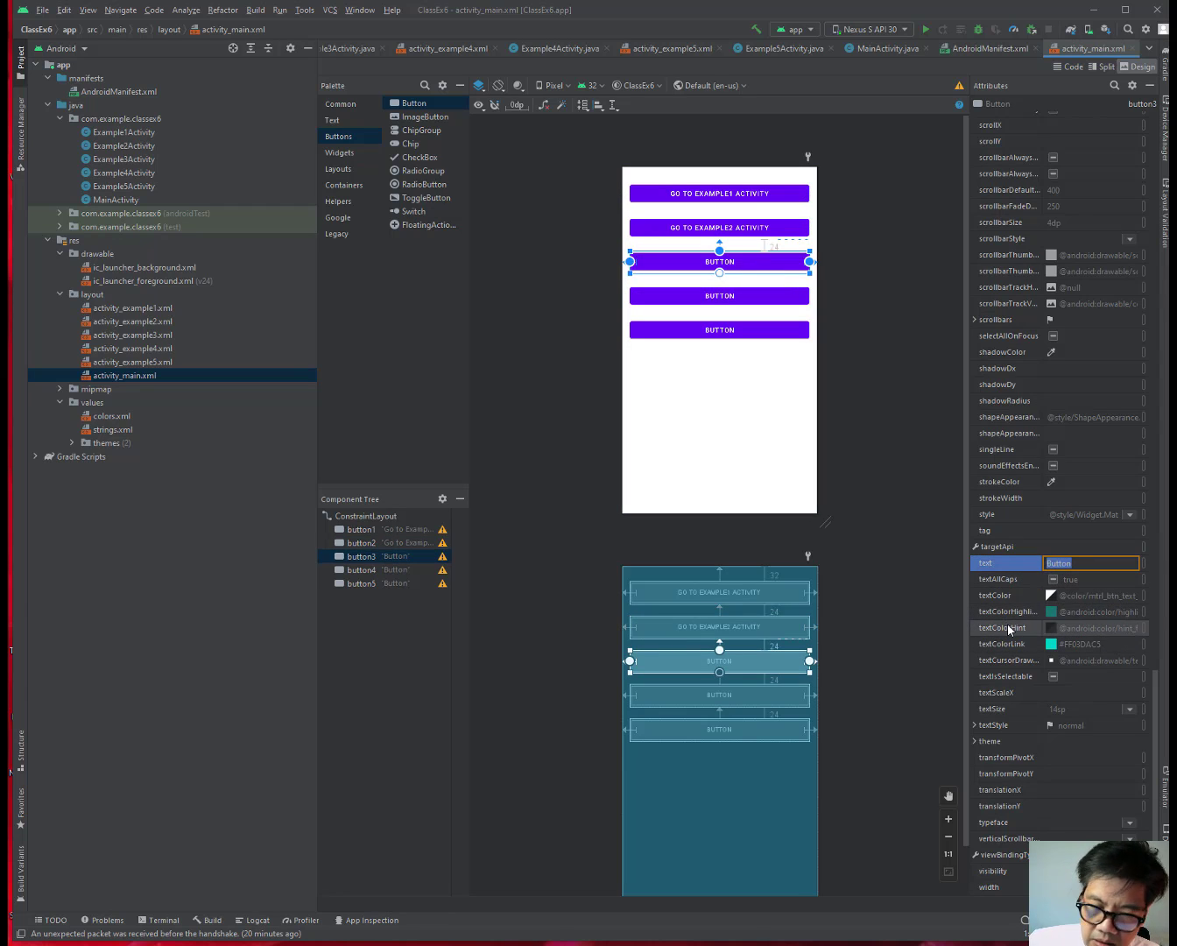
pyautogui.write('Go to Example1 Activity')
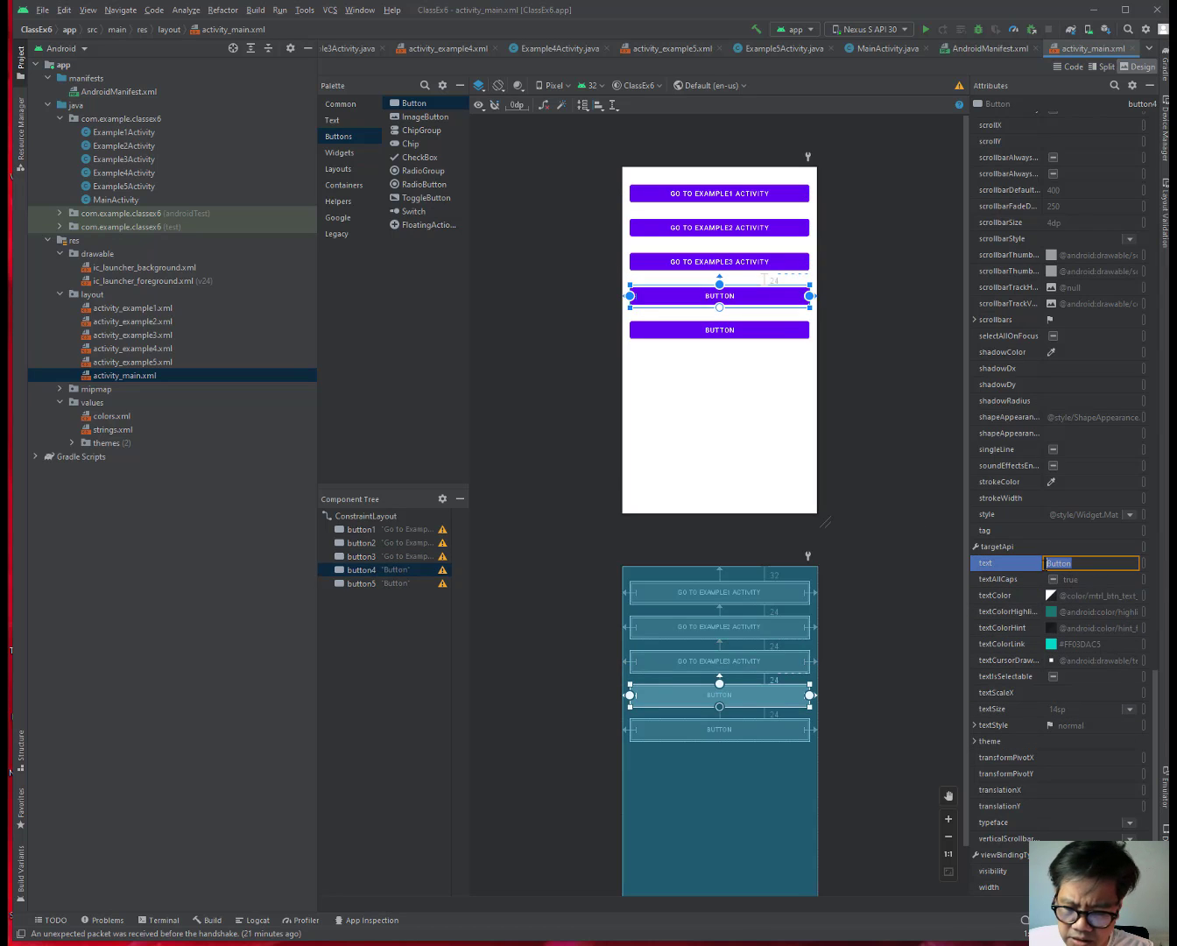
# Label button4 'Go to Example4 Activity' and button5 'Go to Example5 Activity'.
pyautogui.write('Go to Example5 Activity')
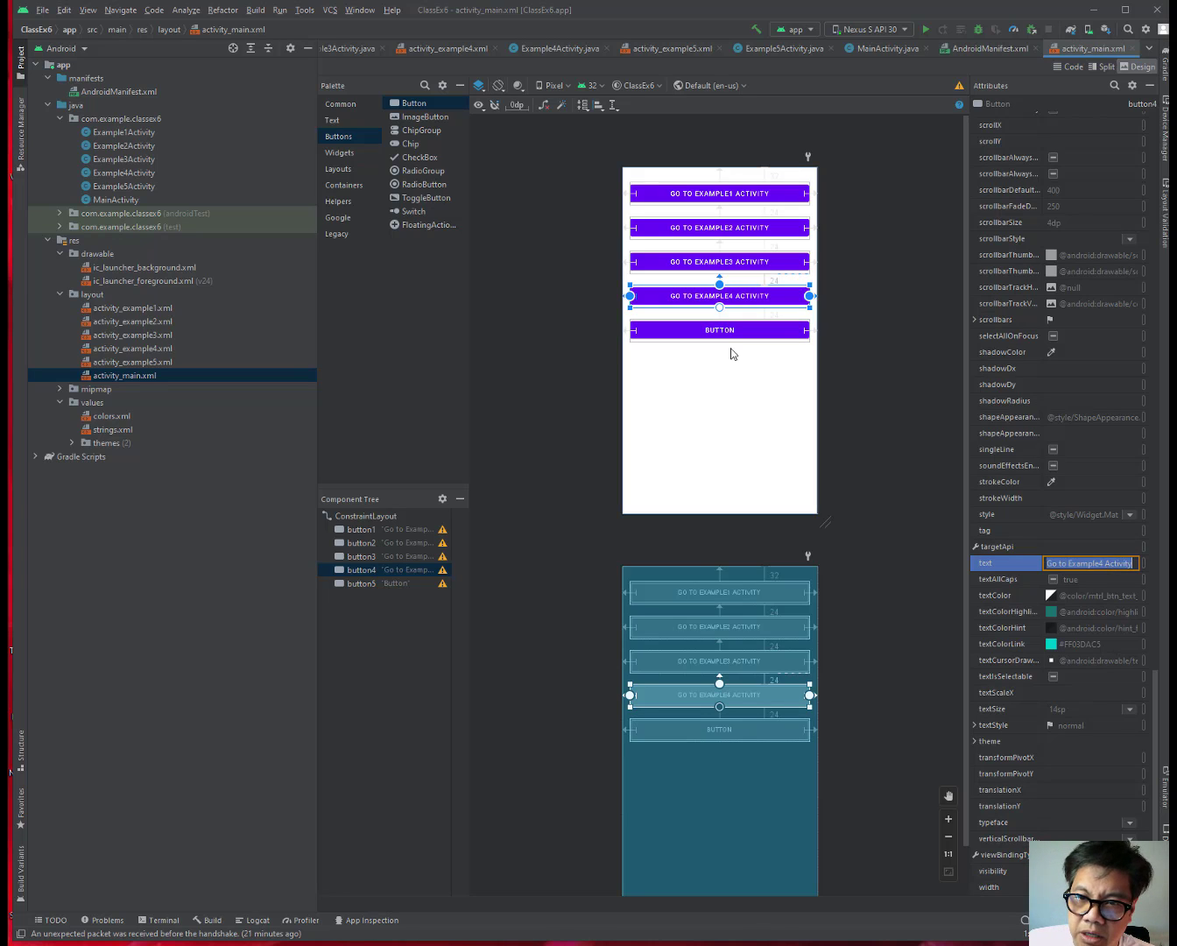
pyautogui.click(718, 330)
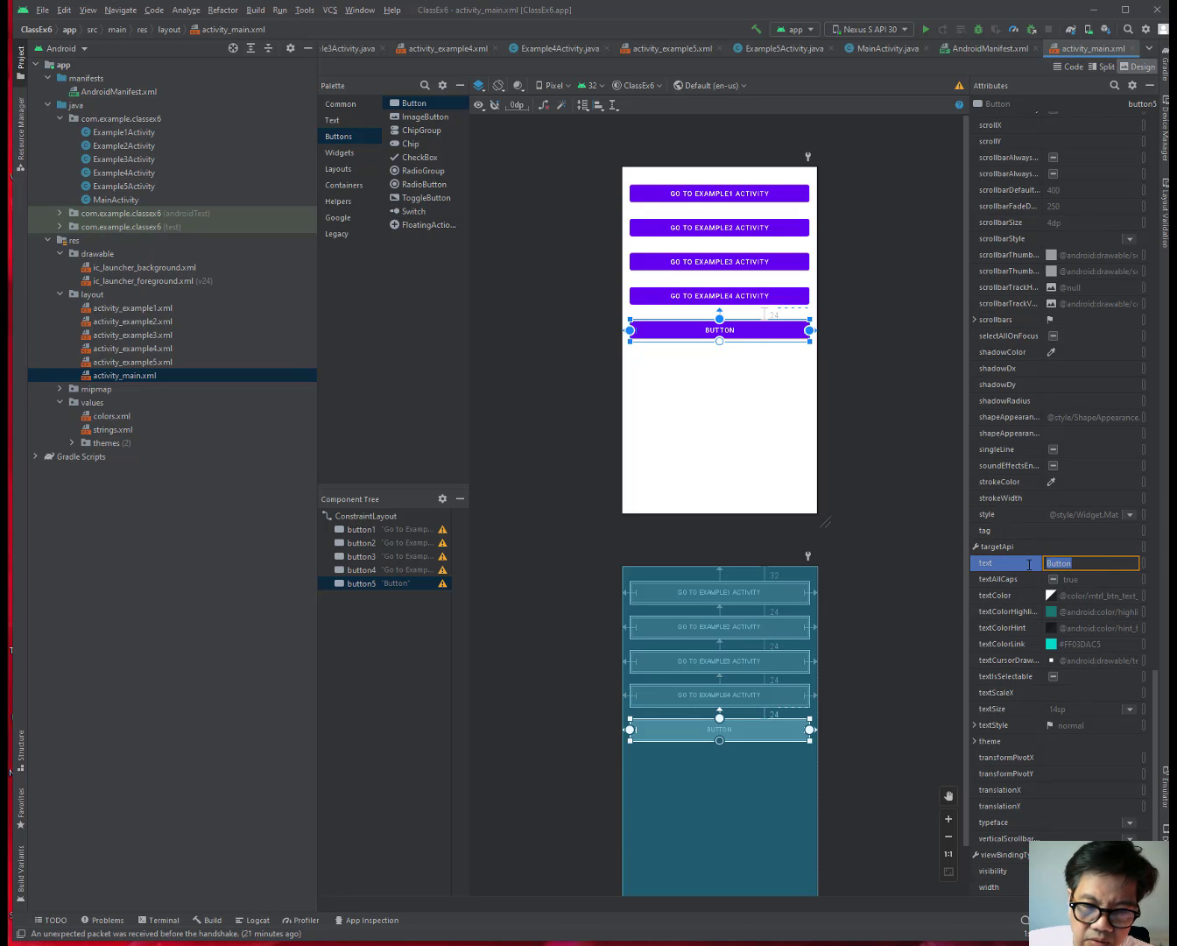
pyautogui.write('Go to Example1 Activity')
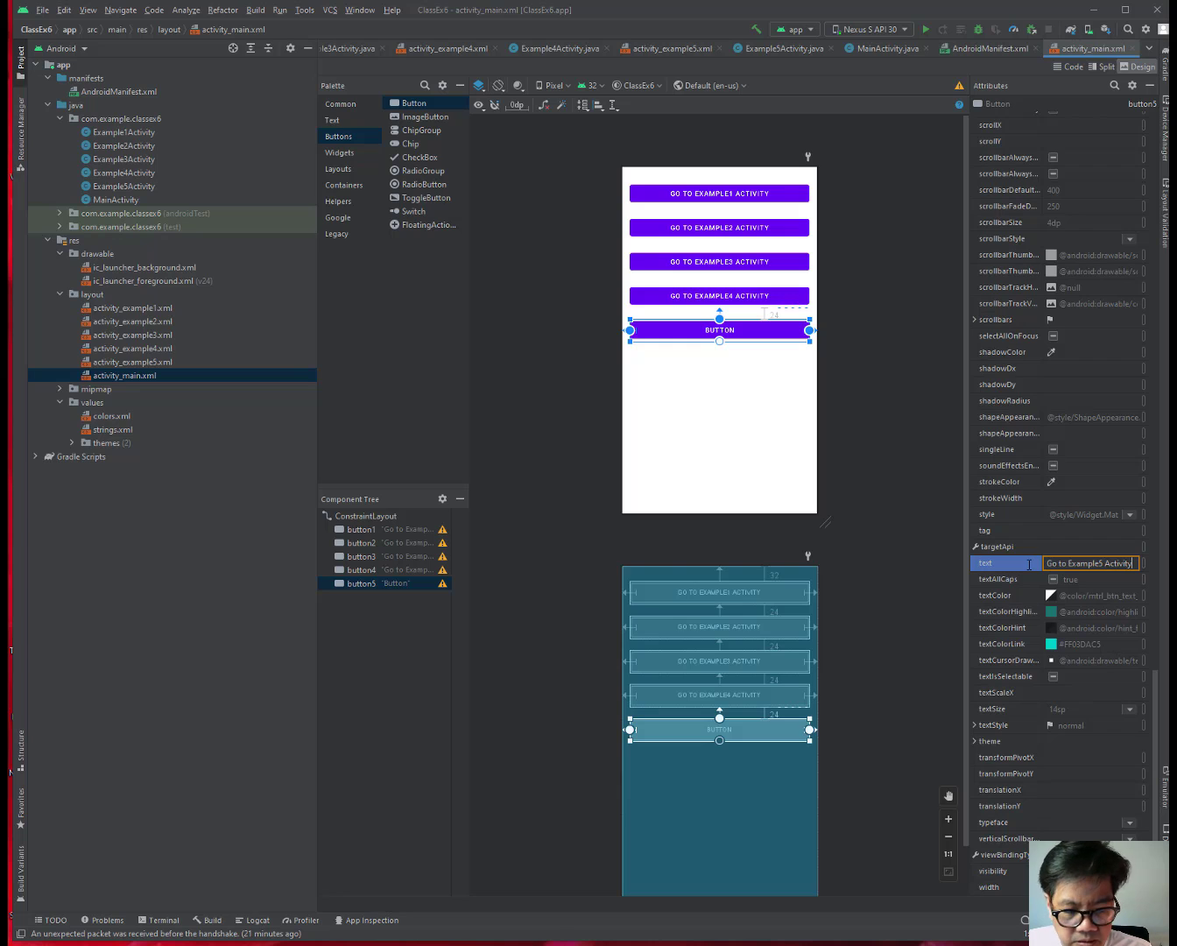
pyautogui.write('Go to Example5 Activity')
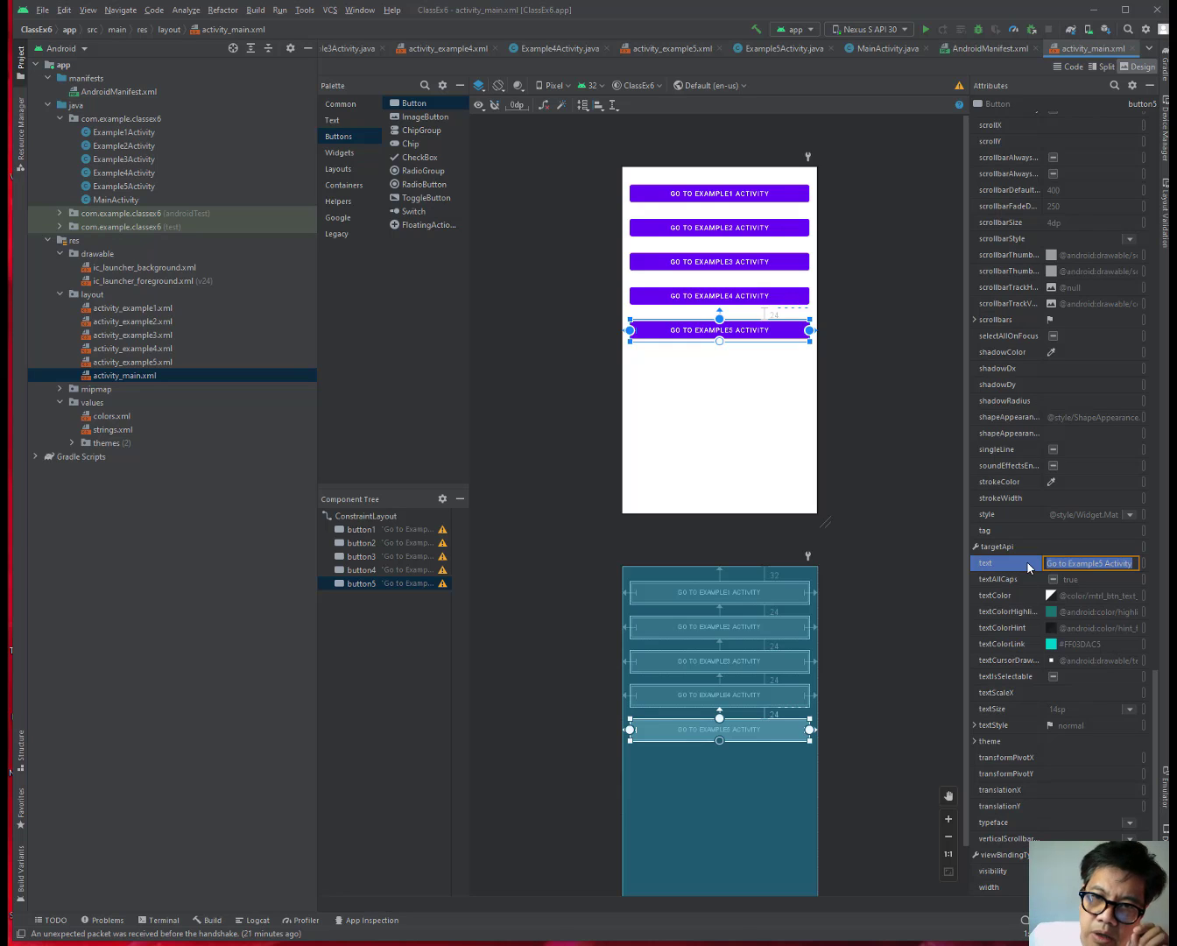
pyautogui.moveTo(985, 562)
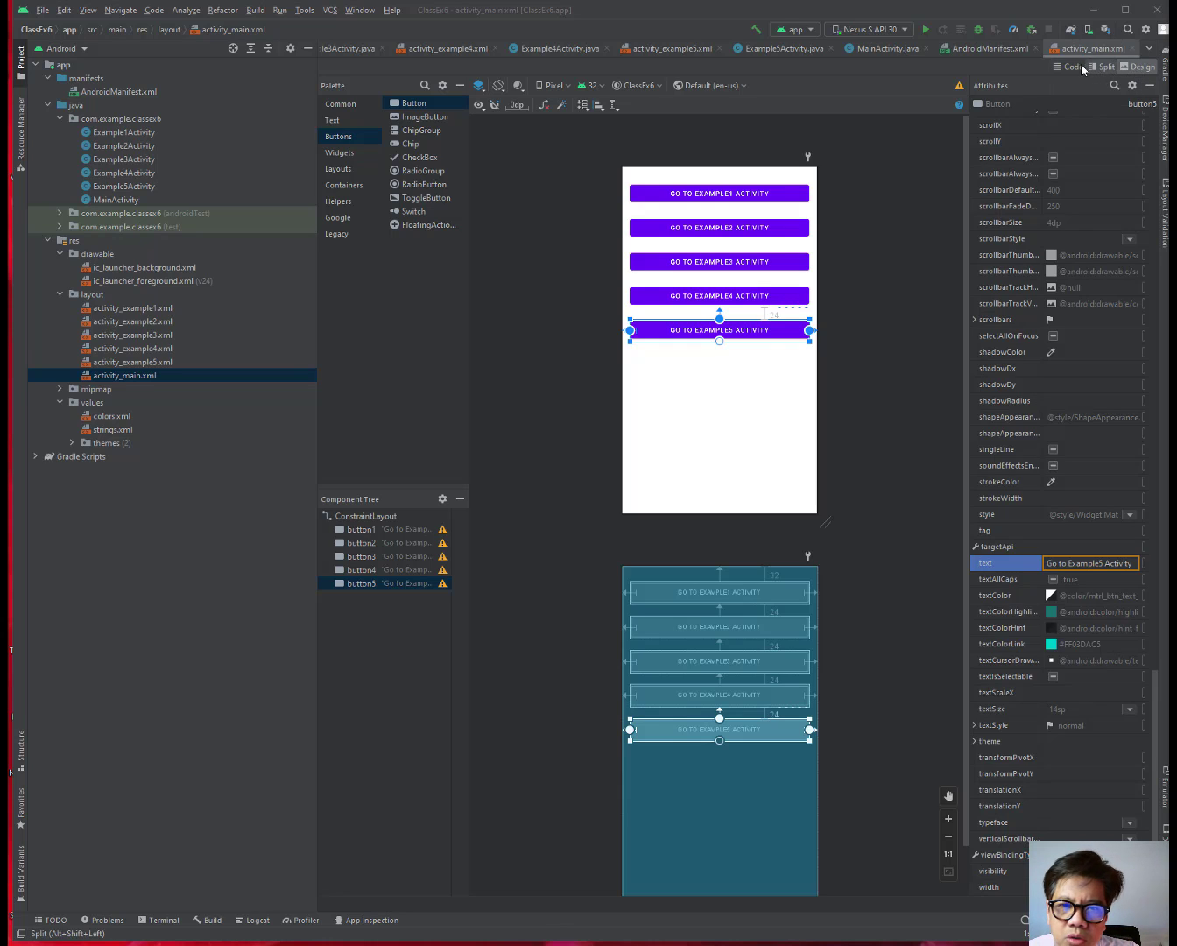
pyautogui.moveTo(1067, 66)
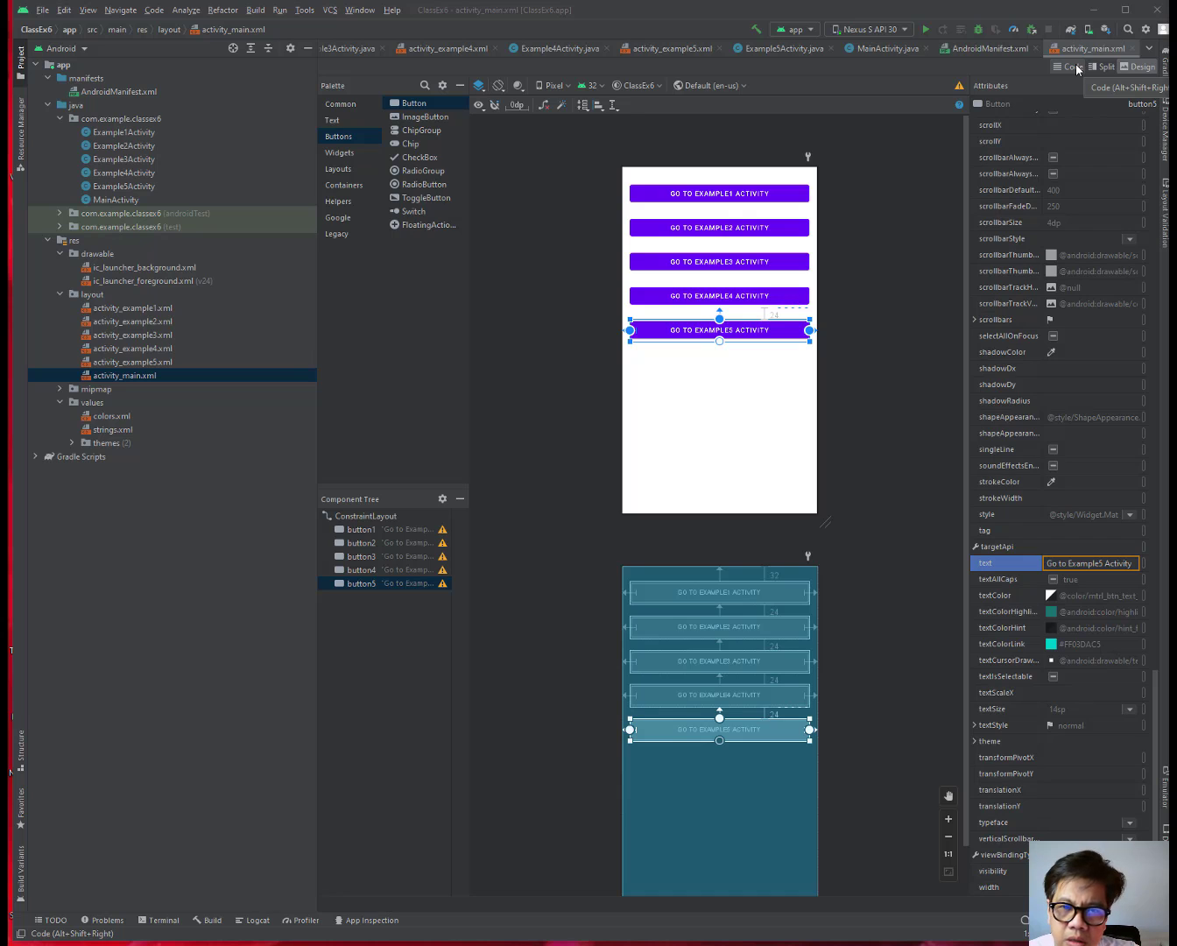
pyautogui.click(1067, 67)
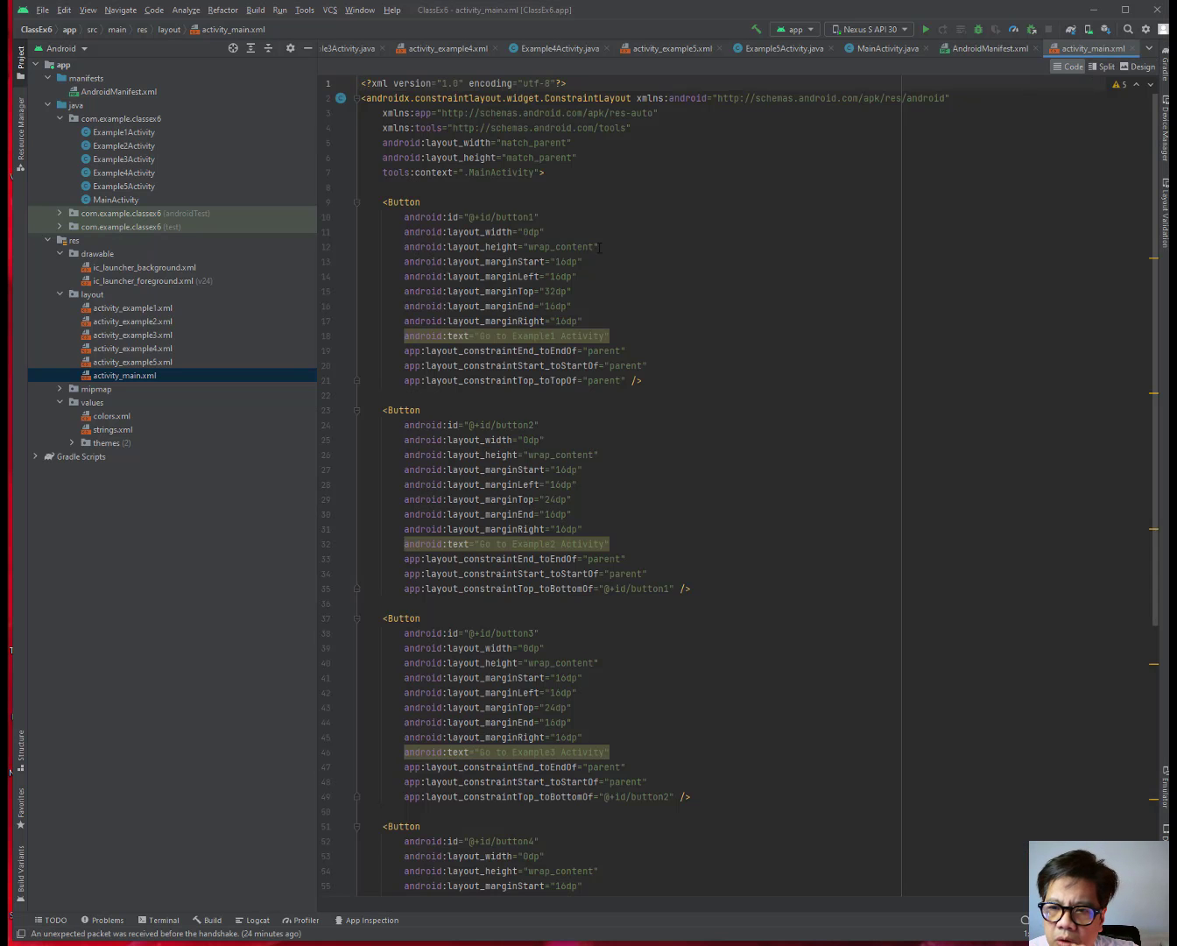
pyautogui.moveTo(84, 66)
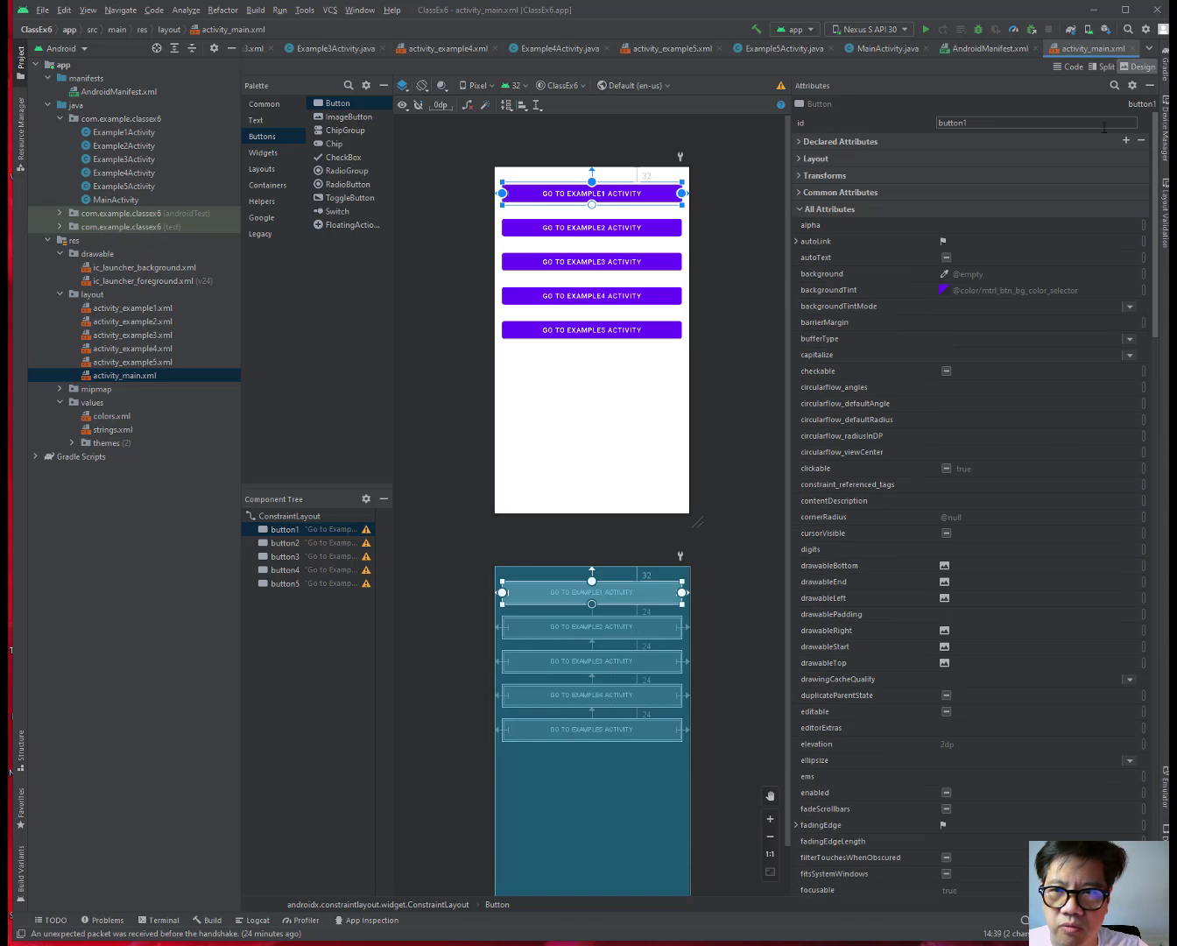
# Collapse All Attributes and switch activity_main.xml to its XML Code view.
pyautogui.click(827, 209)
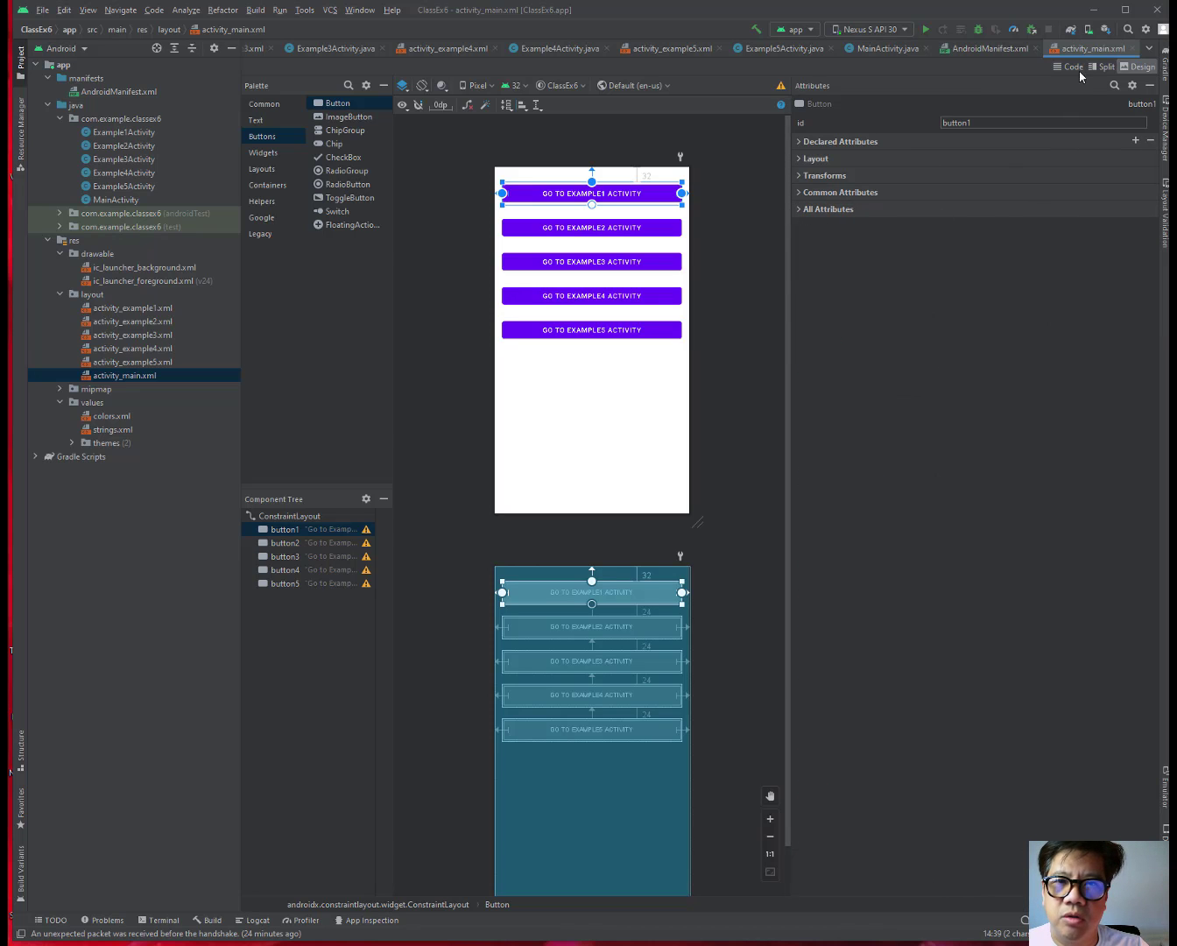
pyautogui.click(1067, 67)
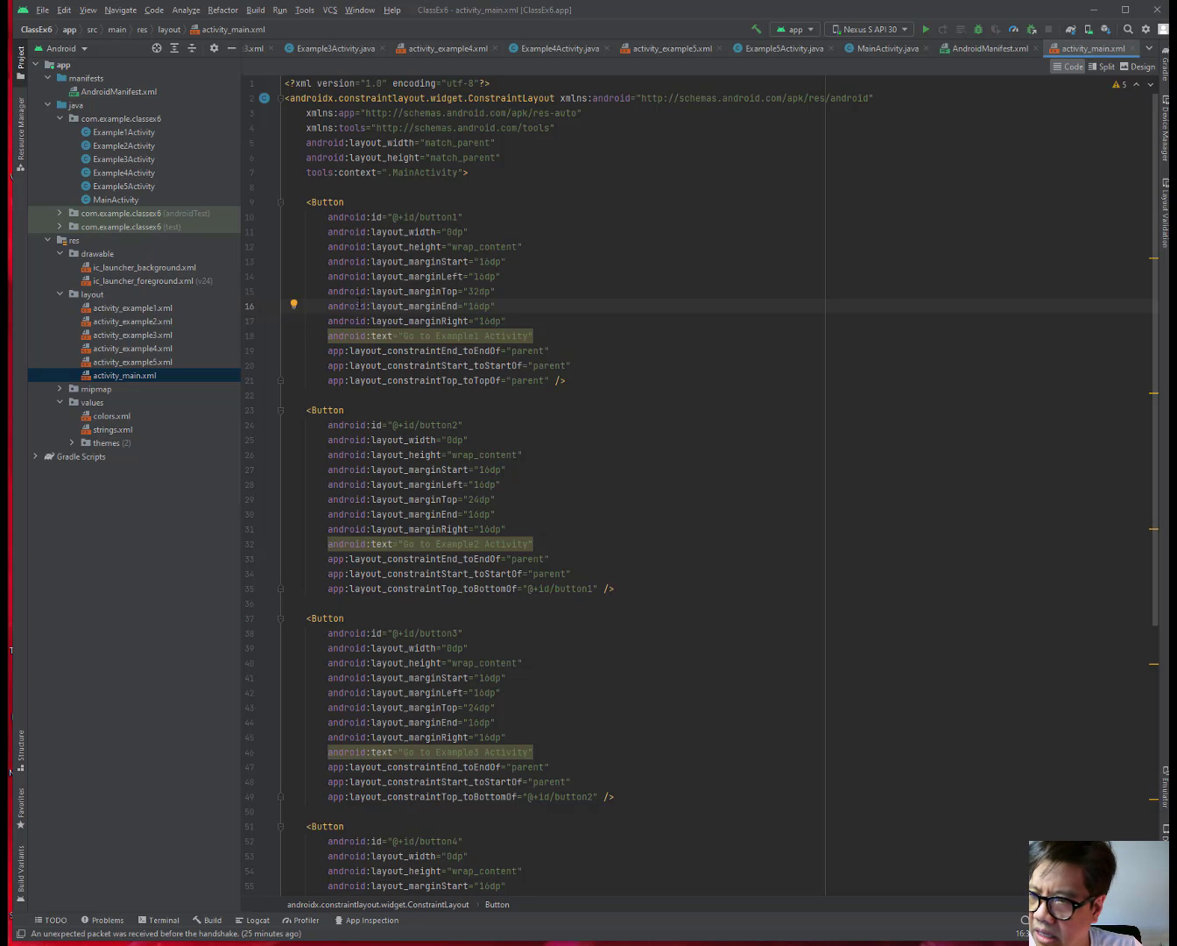
pyautogui.moveTo(377, 231)
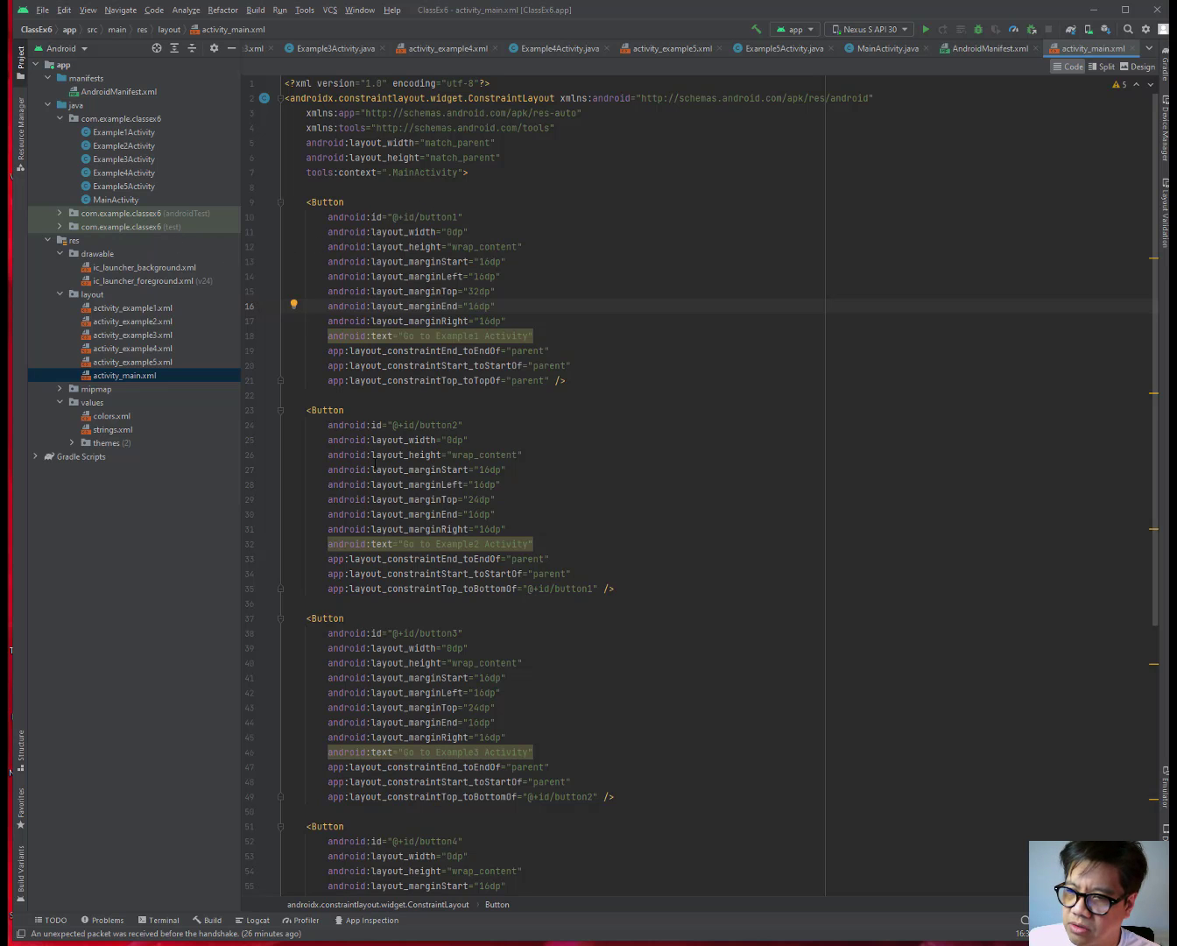
# Scroll through the XML to review all five Button elements and their android:text labels.
pyautogui.scroll(-3)
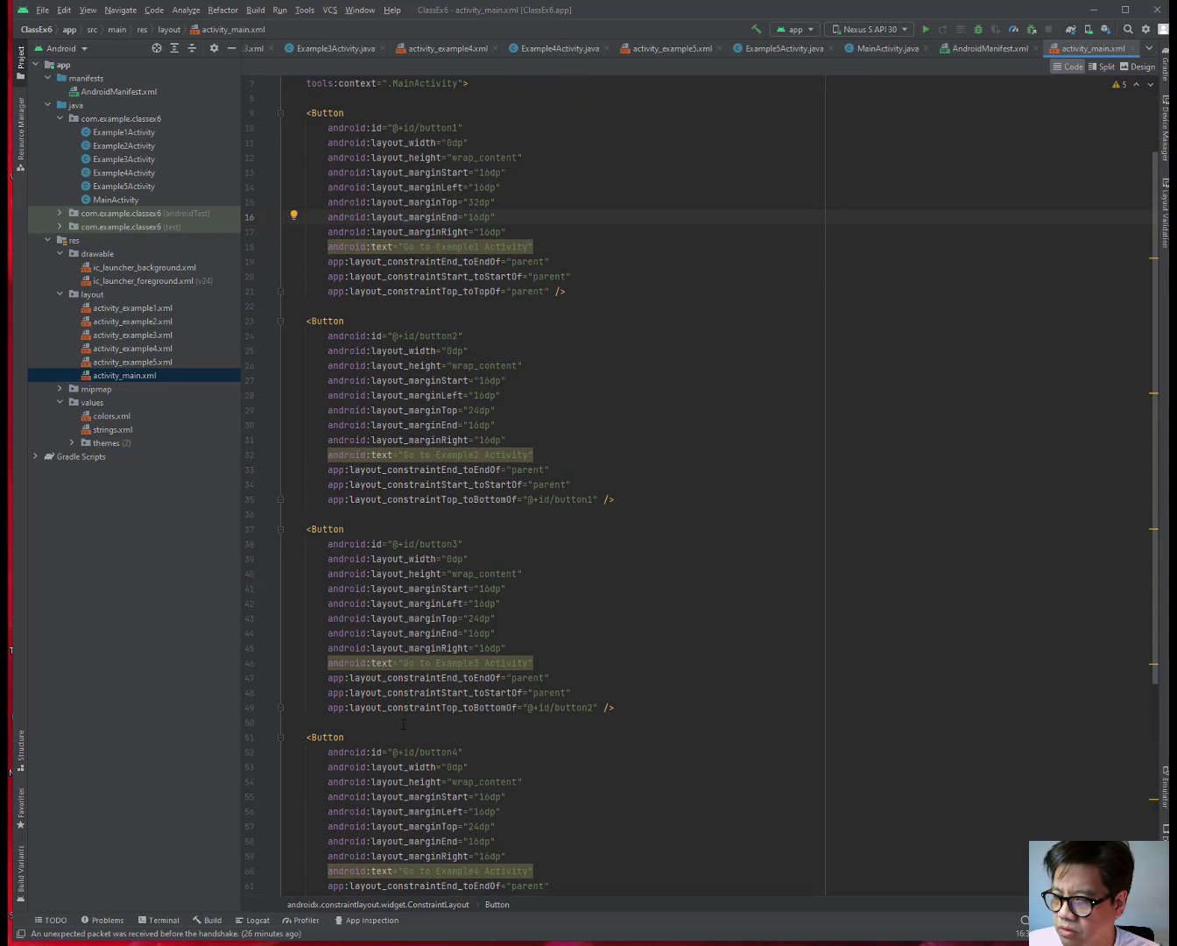
pyautogui.scroll(-3)
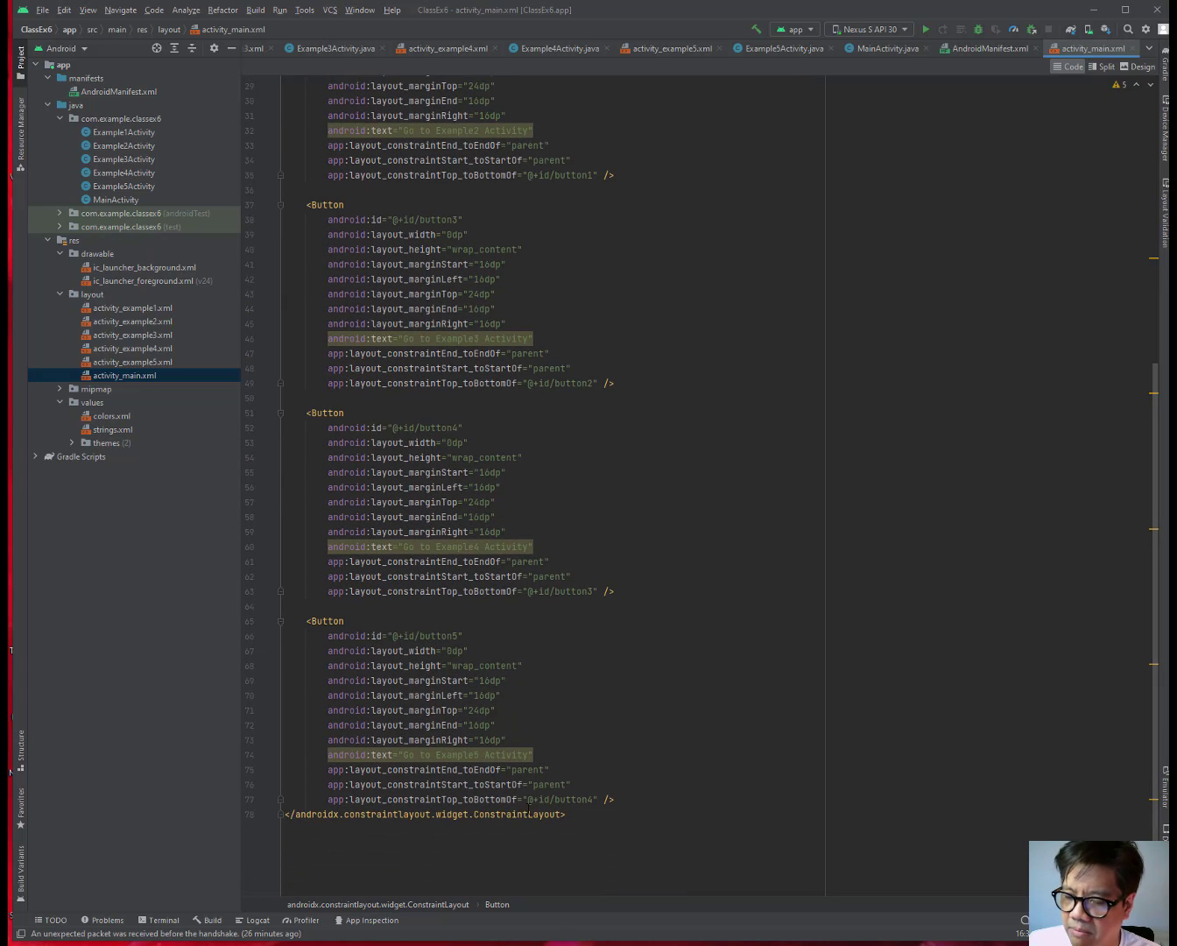
pyautogui.scroll(3)
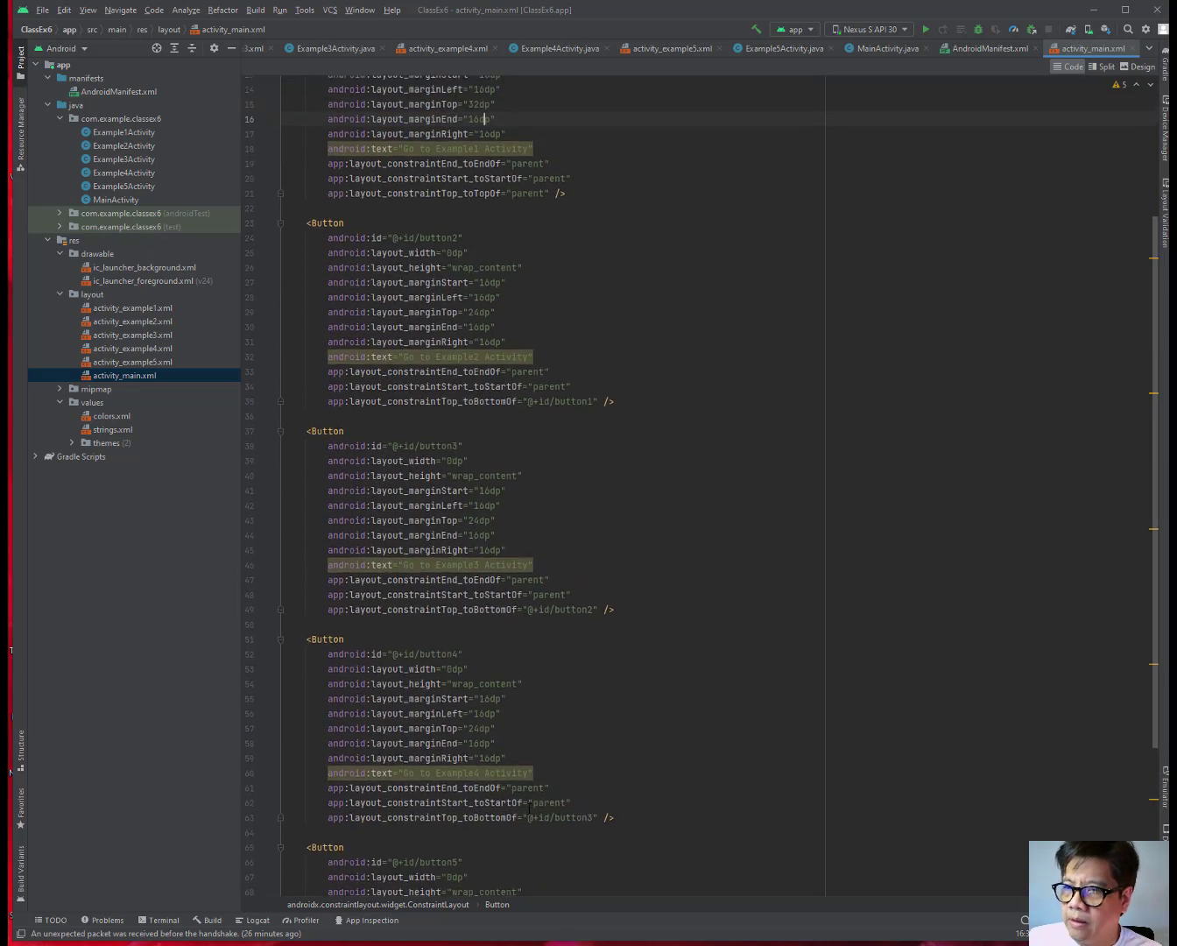